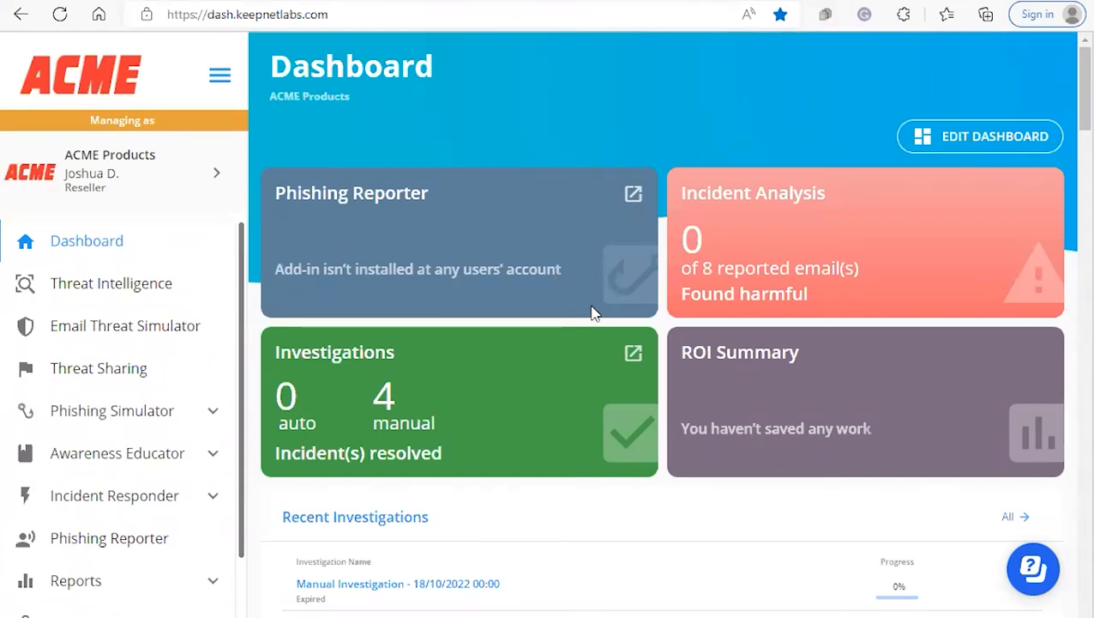
mouse_move(305, 165)
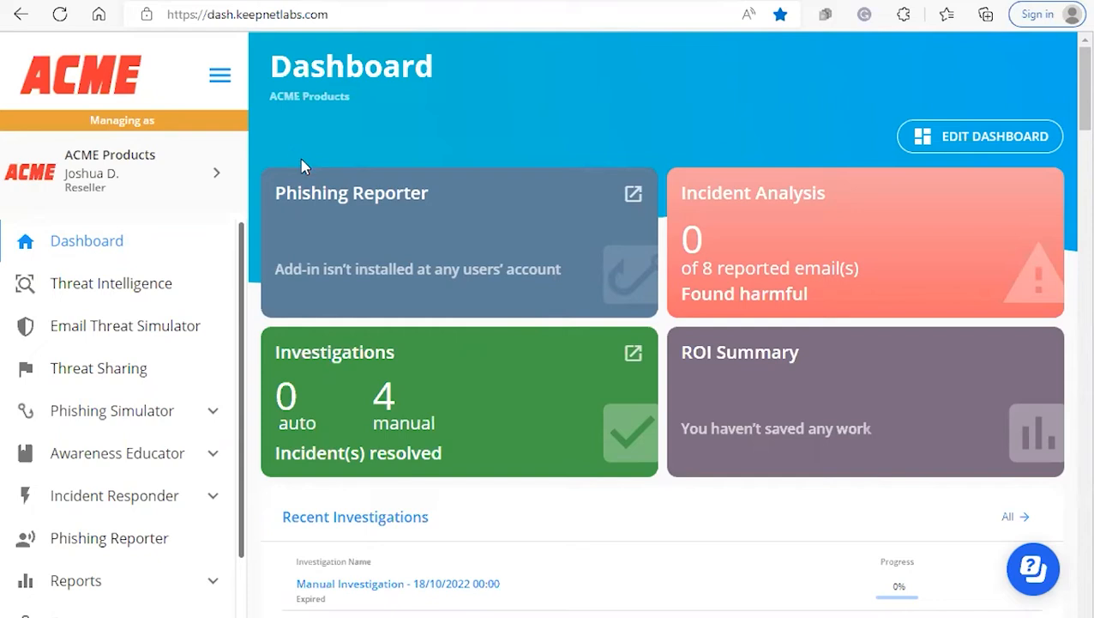
mouse_move(215, 134)
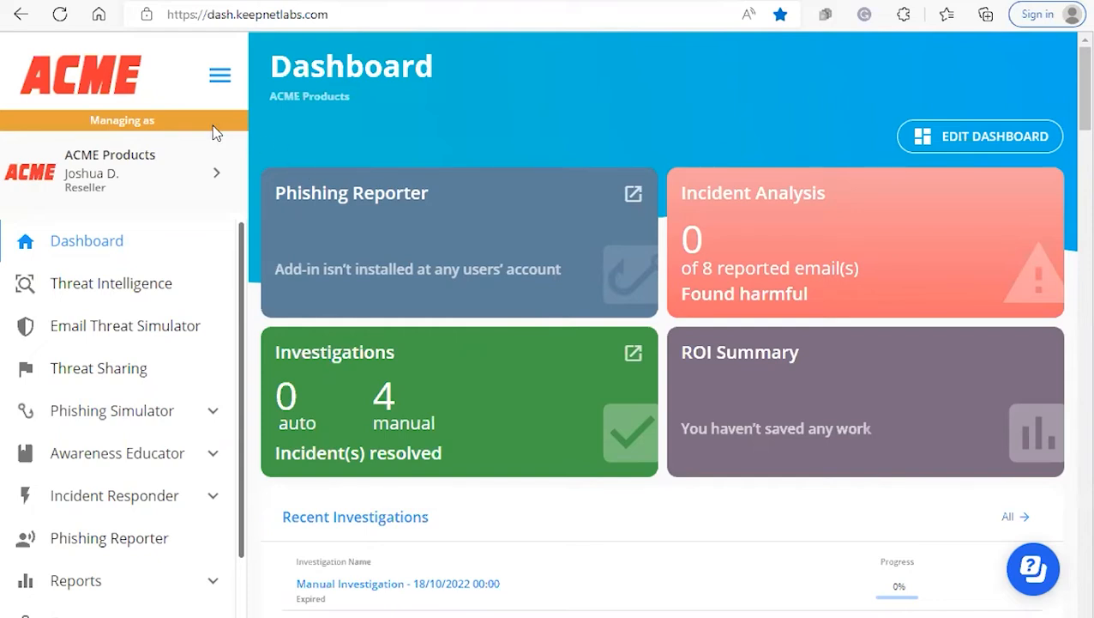
mouse_move(112, 282)
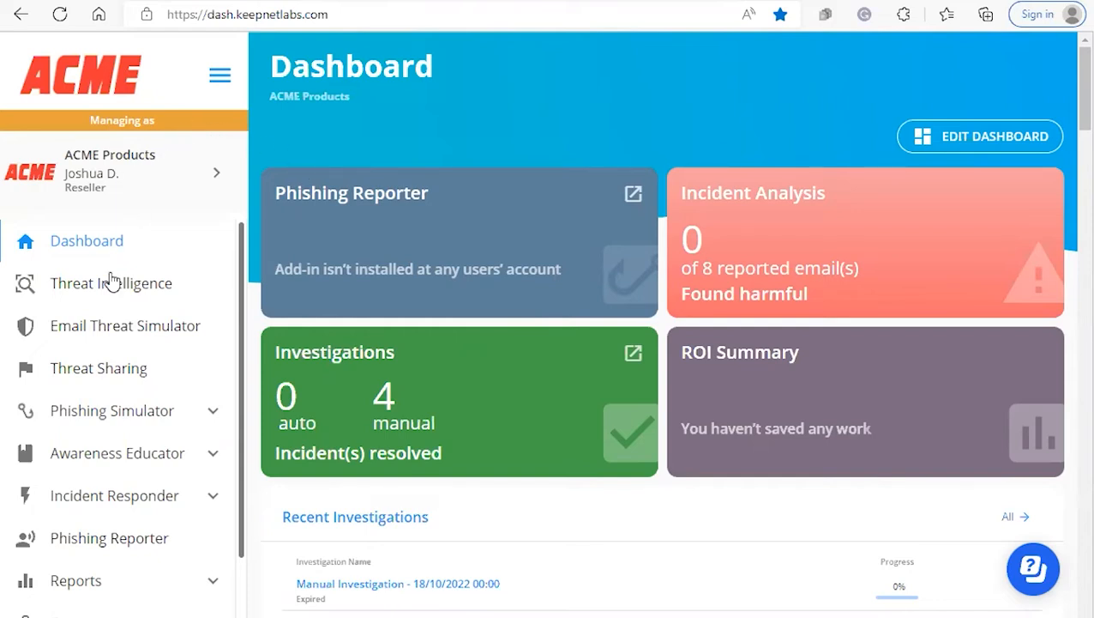
Navigate from the dashboard to the Phishing Scenarios list under Phishing Simulator
left_click(112, 410)
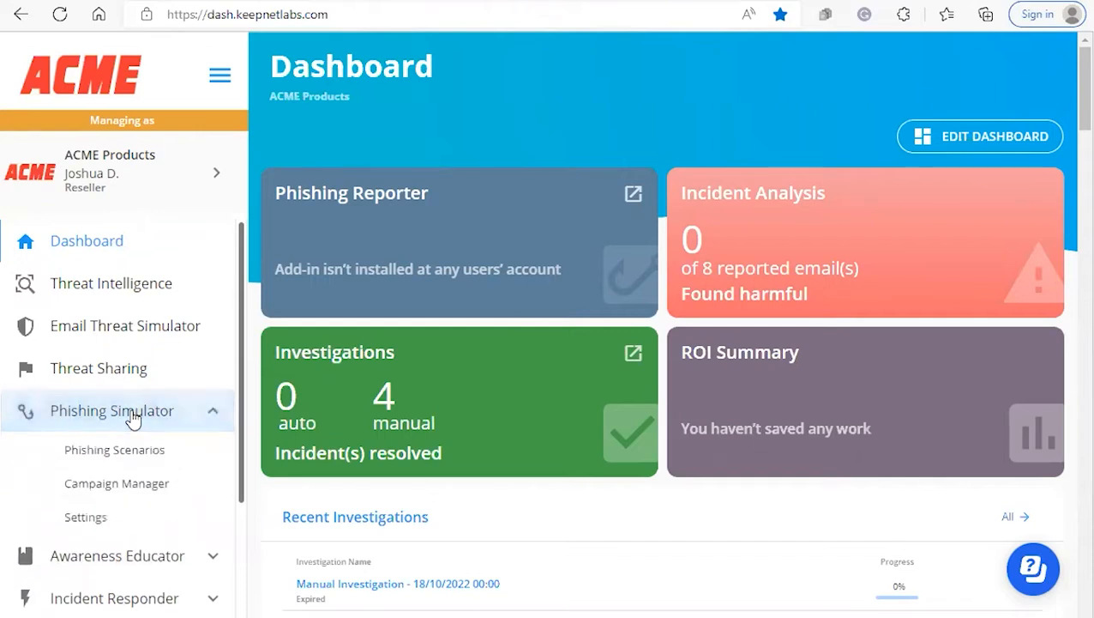
left_click(113, 449)
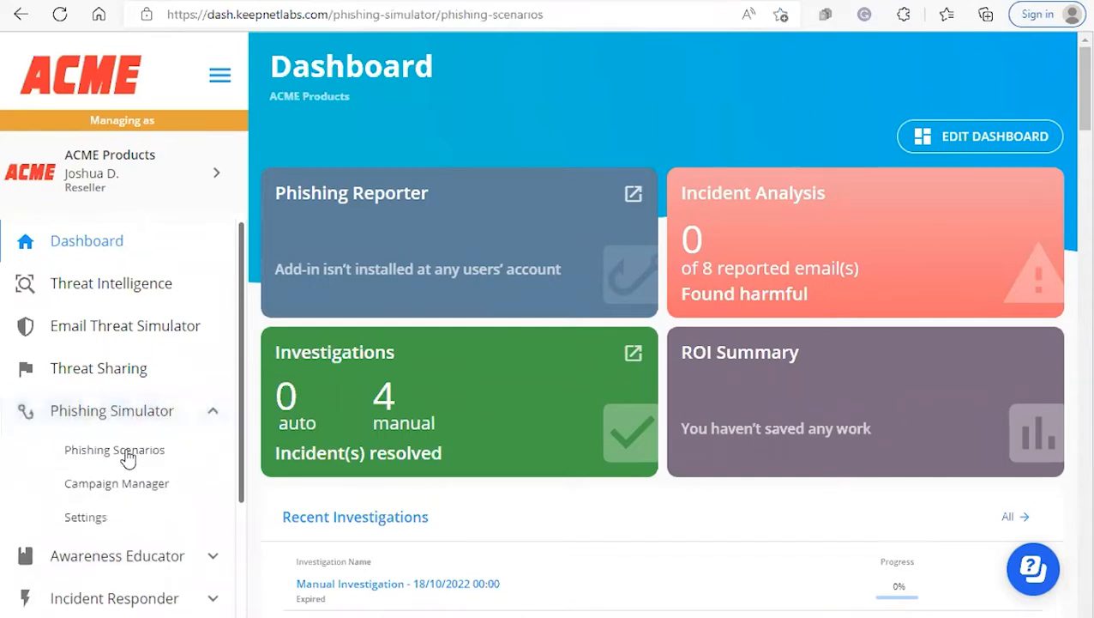
left_click(113, 449)
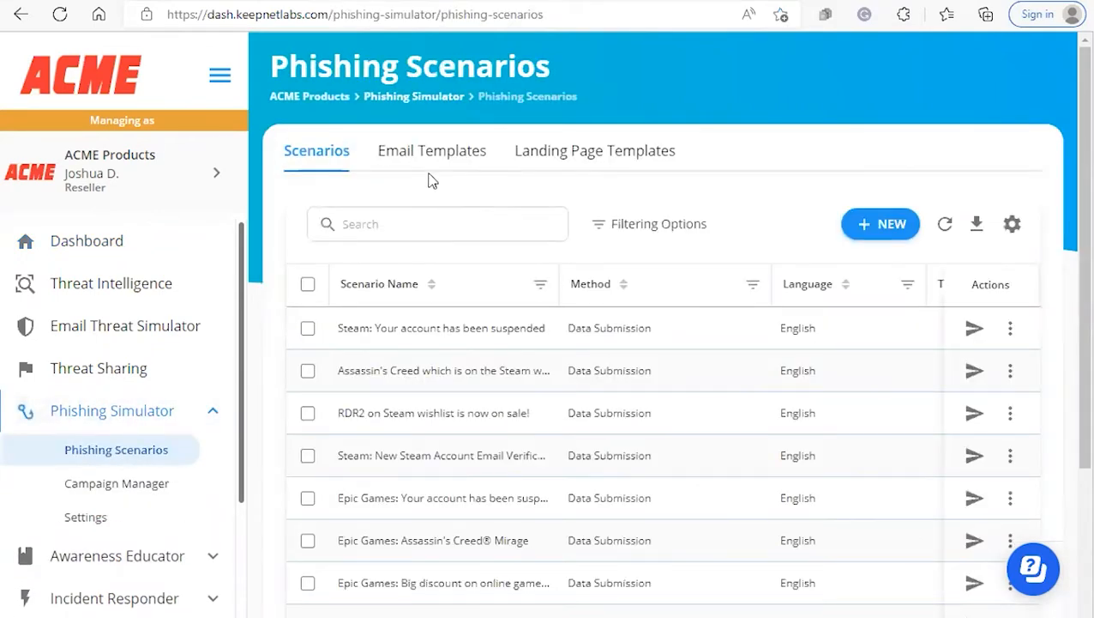
mouse_move(449, 332)
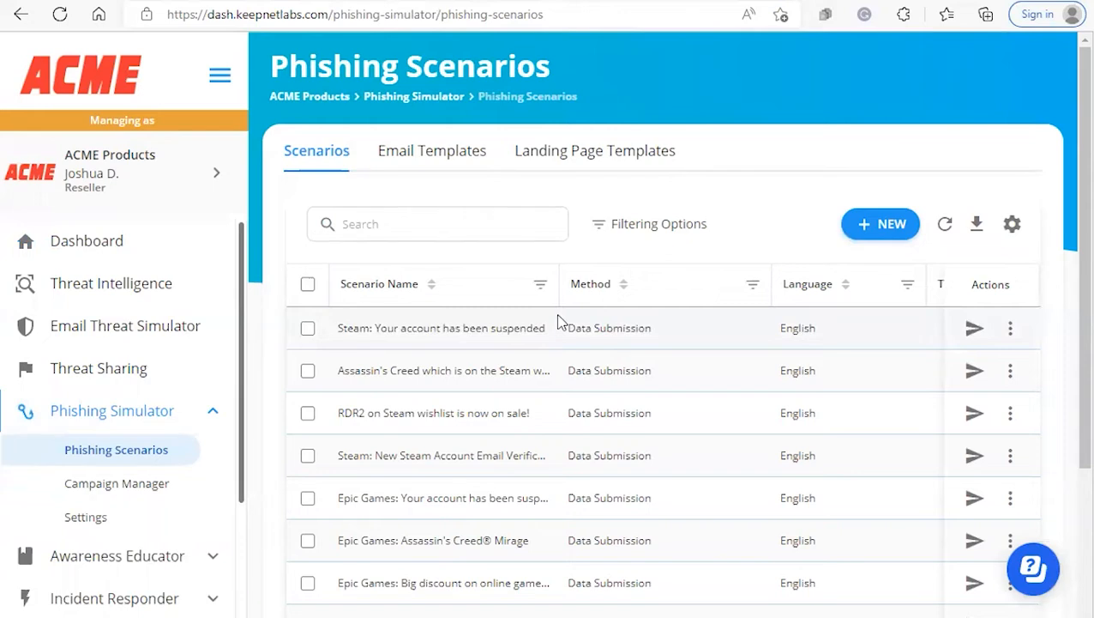
mouse_move(556, 333)
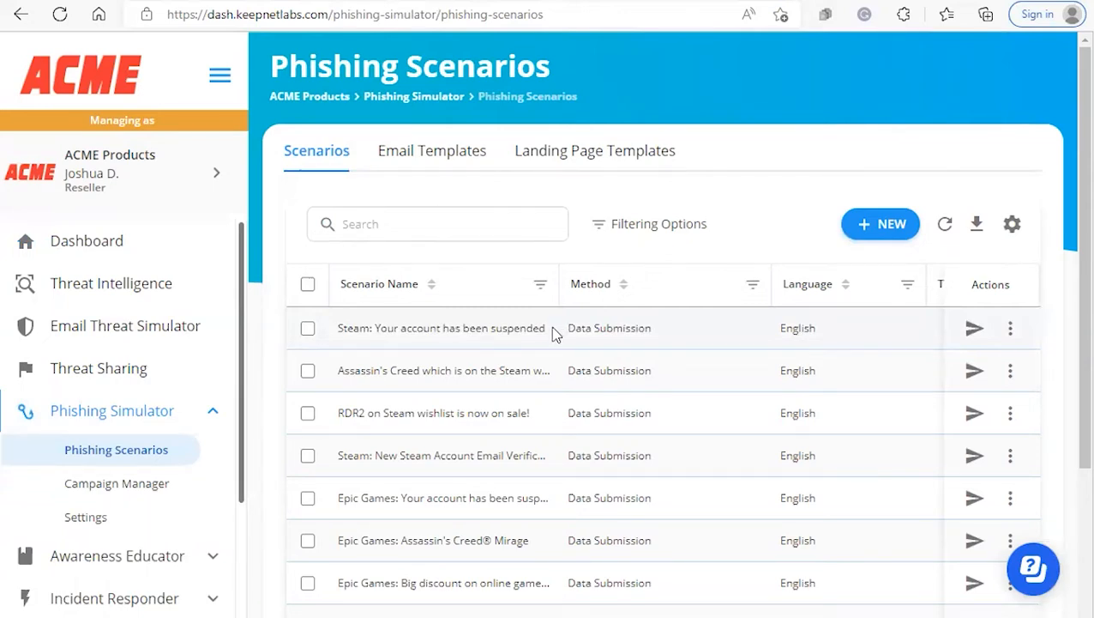
Start a new phishing scenario named 'Acme phish'
left_click(880, 223)
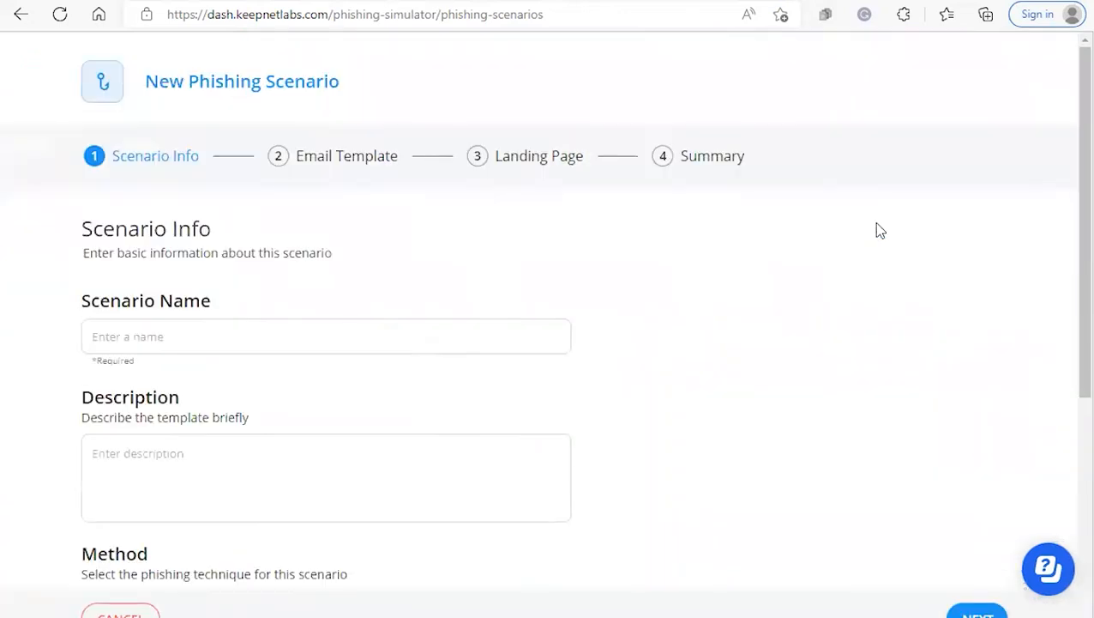
left_click(326, 334)
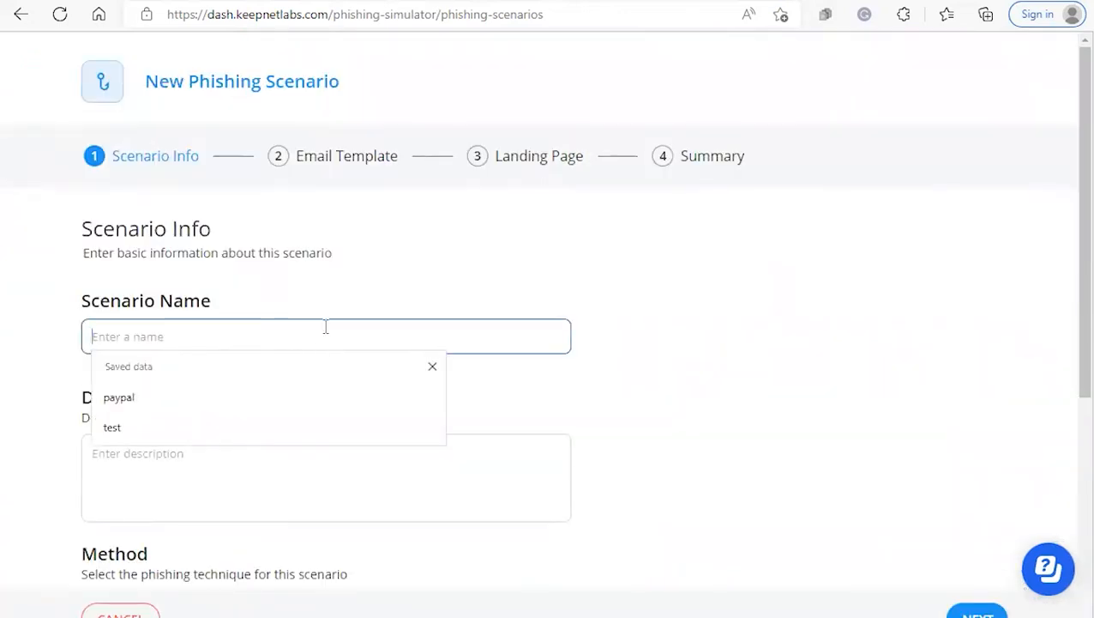
type("Acme phish")
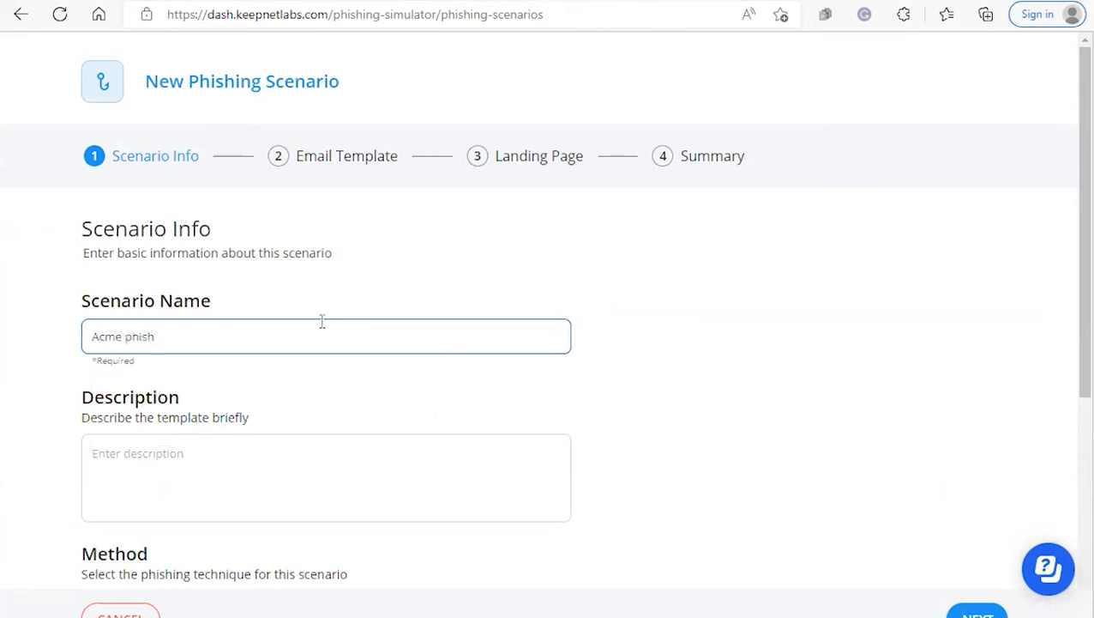
scroll("down", 3)
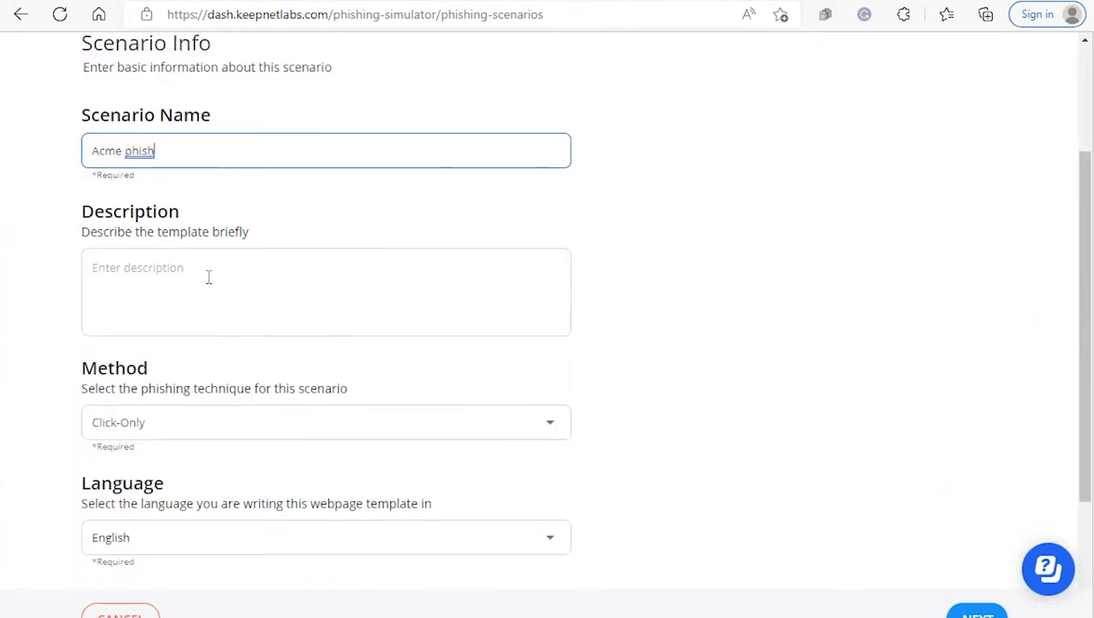
scroll("down", 3)
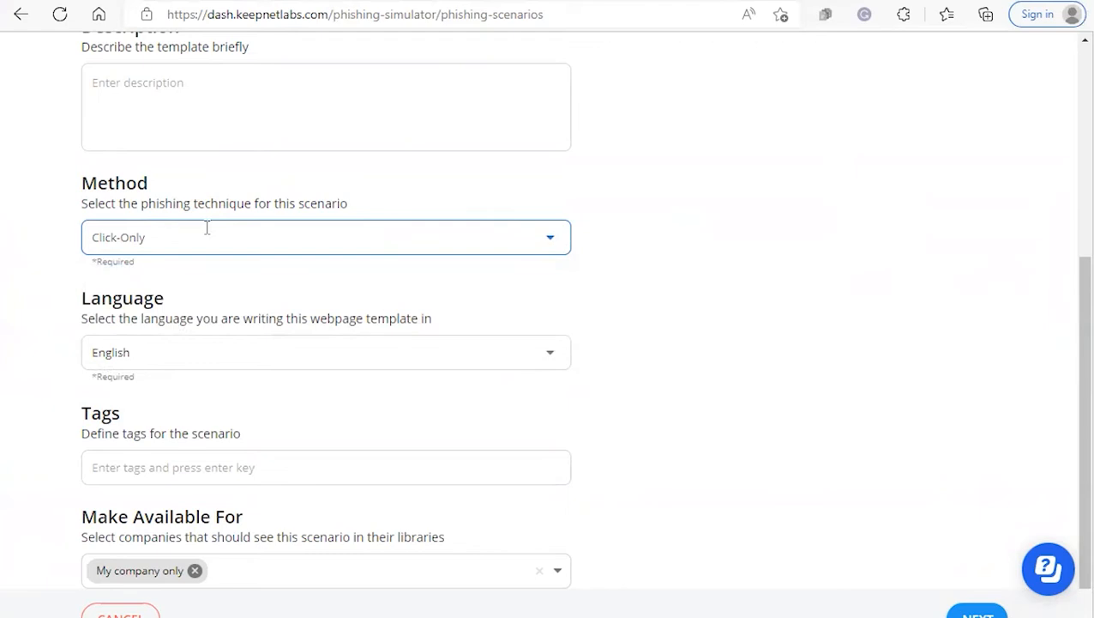
mouse_move(479, 216)
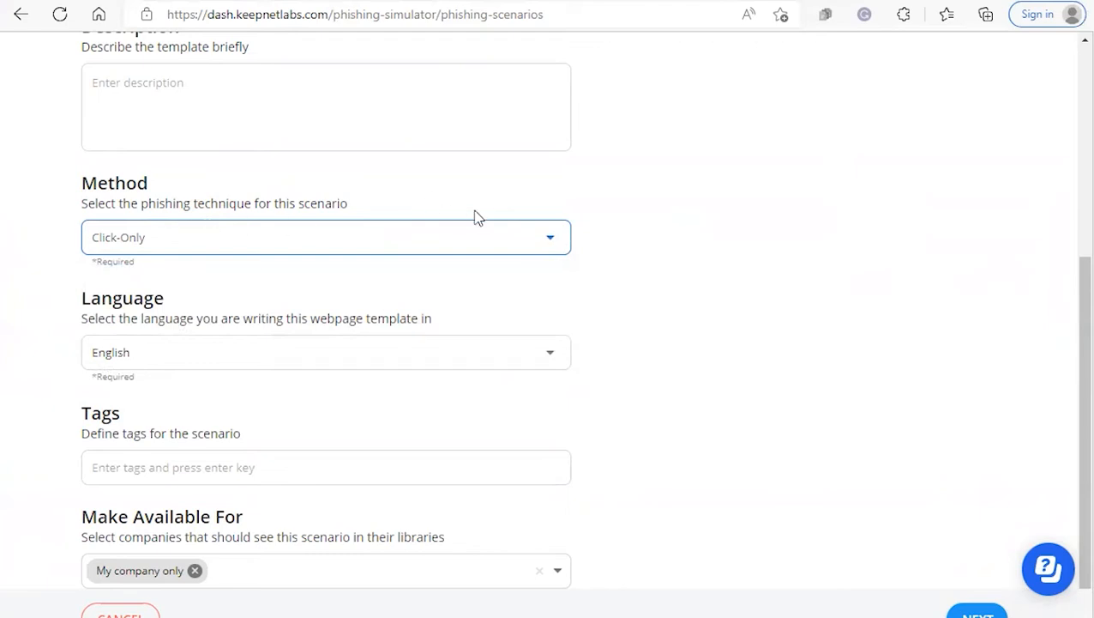
Keep the Click-Only method with English language and My company only availability
left_click(326, 237)
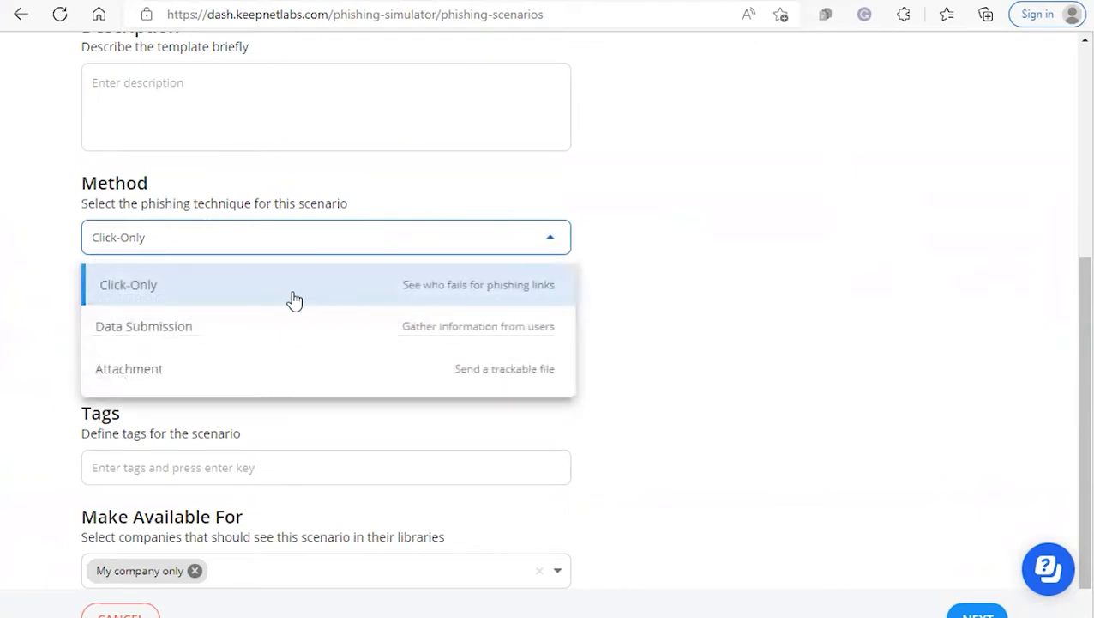
mouse_move(166, 330)
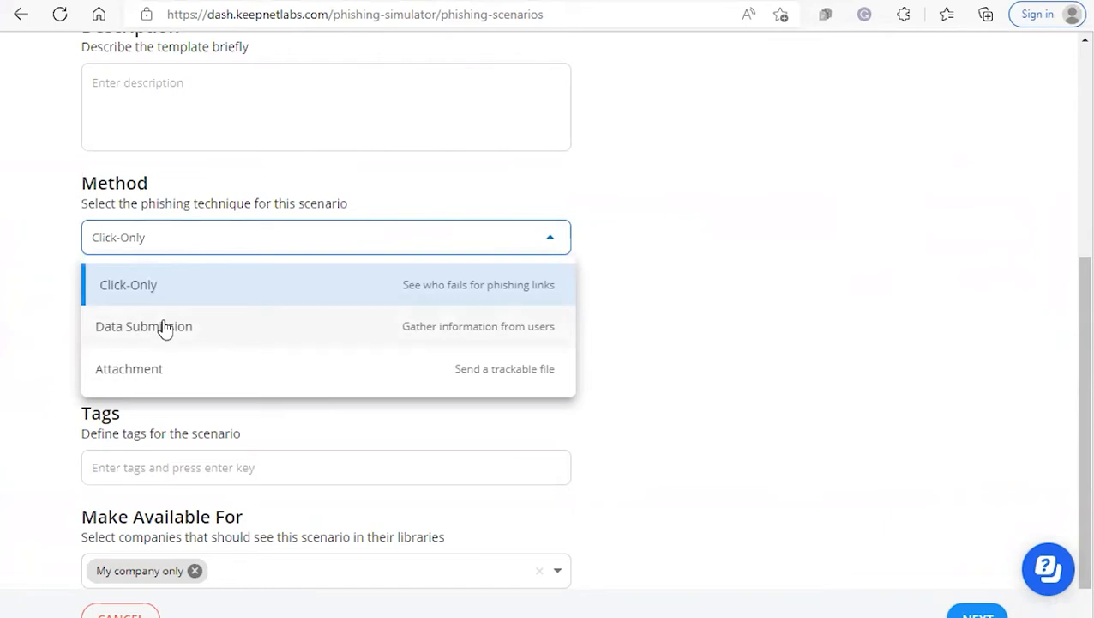
mouse_move(151, 374)
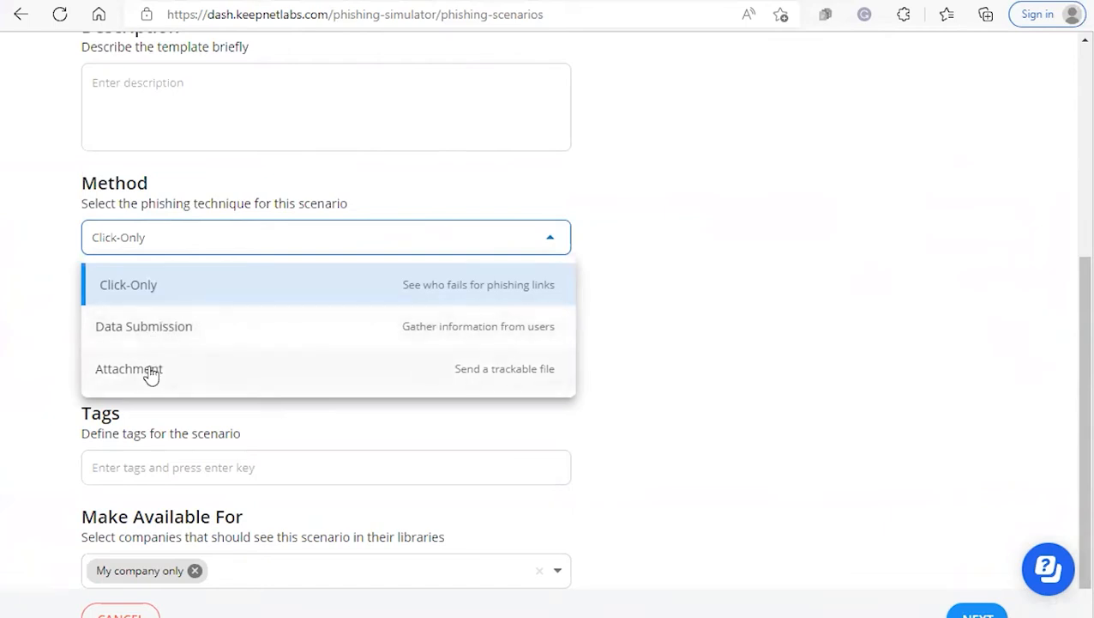
mouse_move(169, 380)
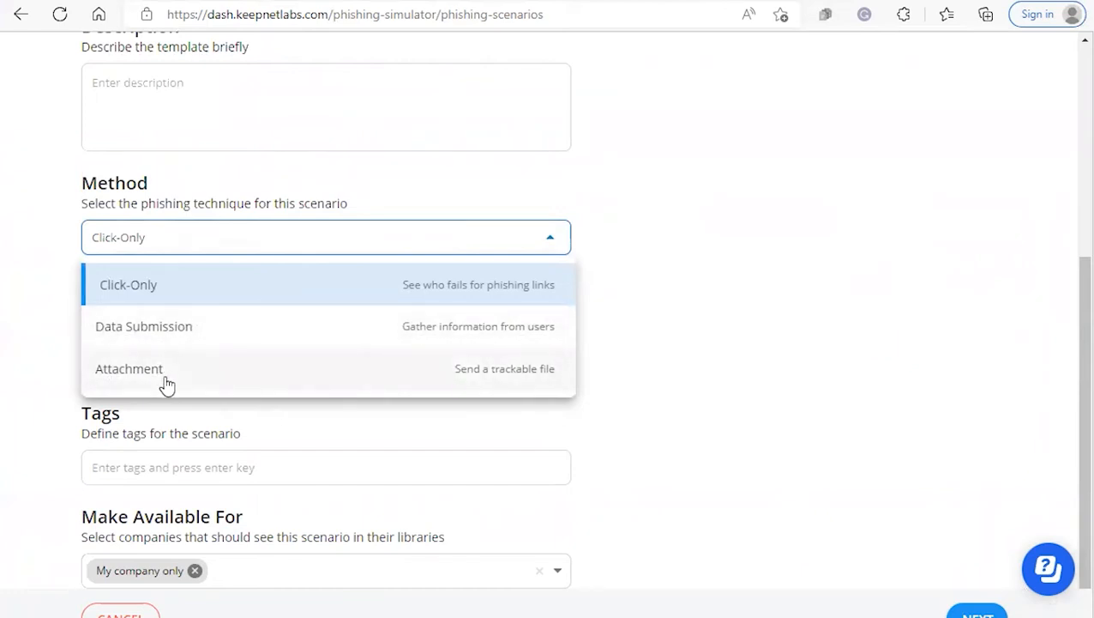
left_click(127, 285)
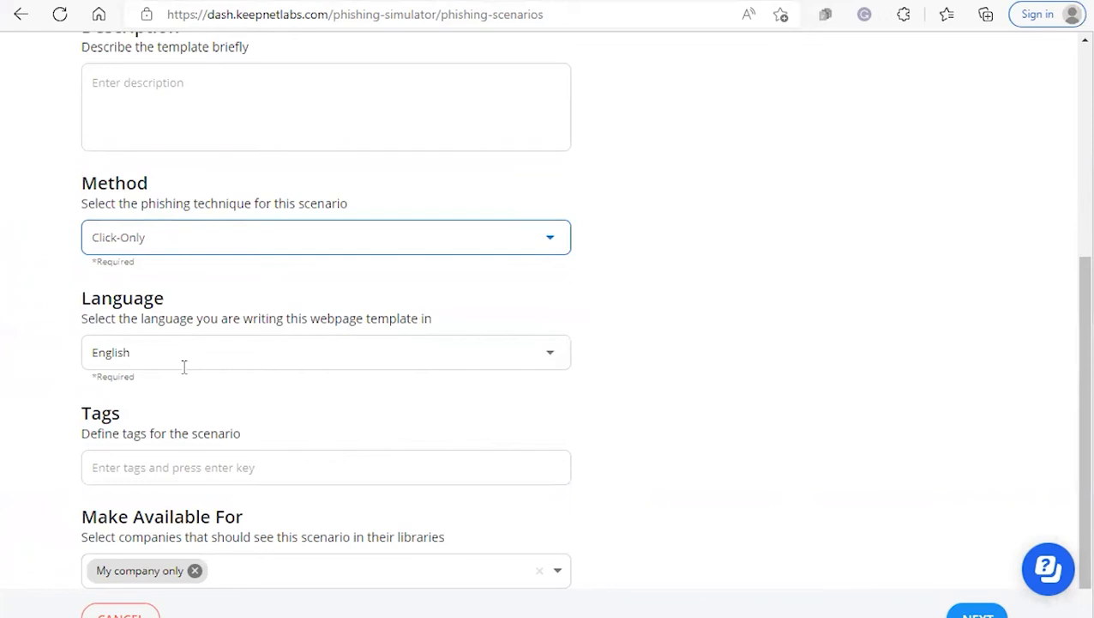
mouse_move(190, 358)
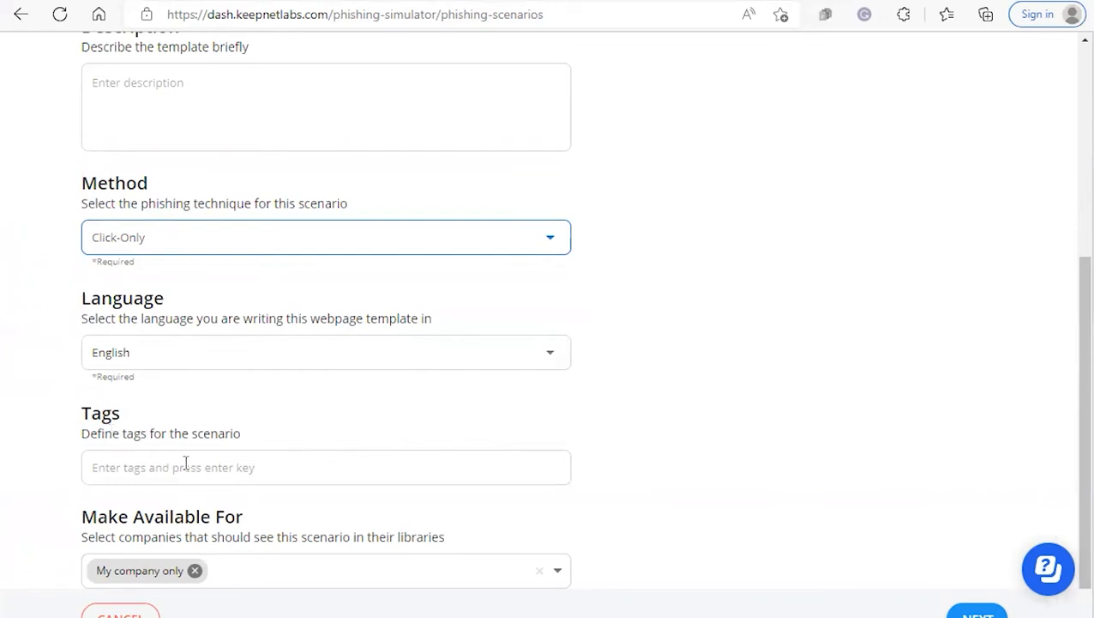
mouse_move(631, 568)
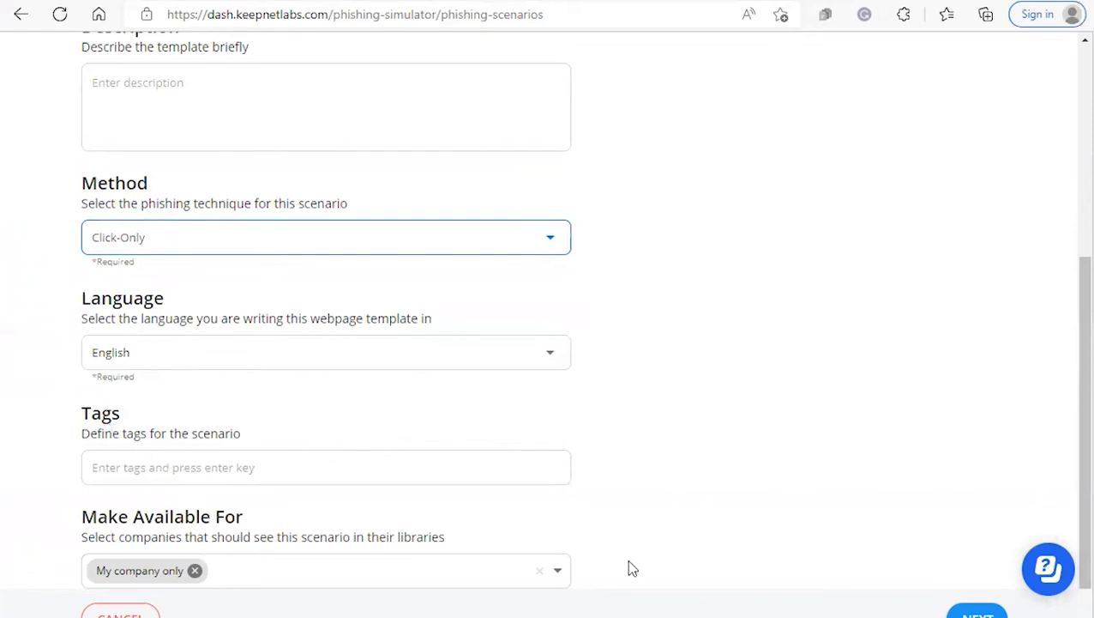
scroll("down", 3)
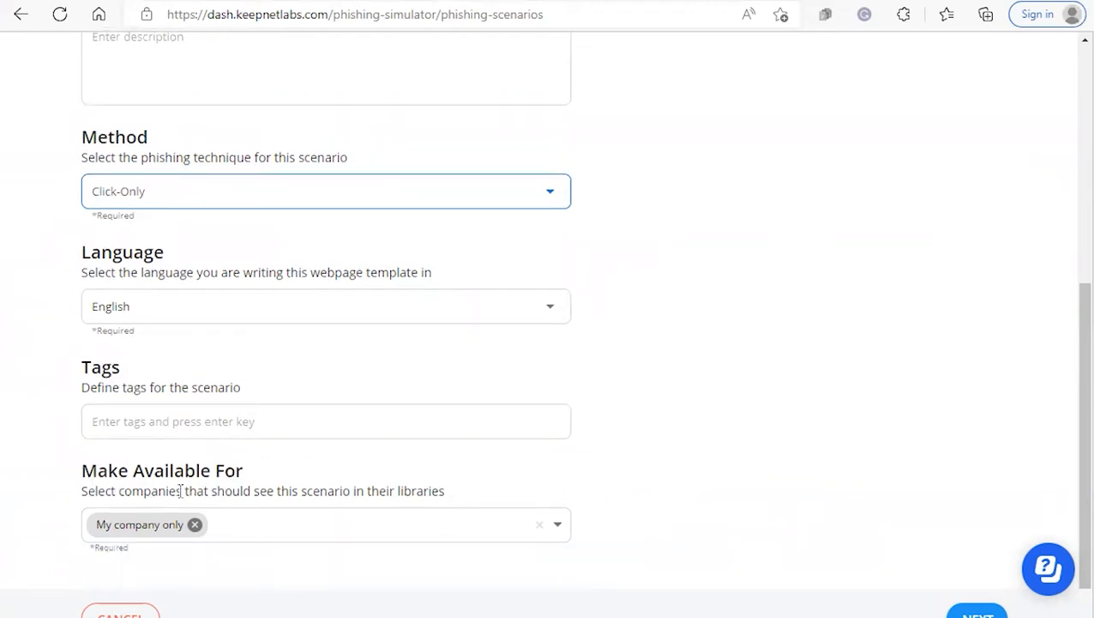
mouse_move(306, 484)
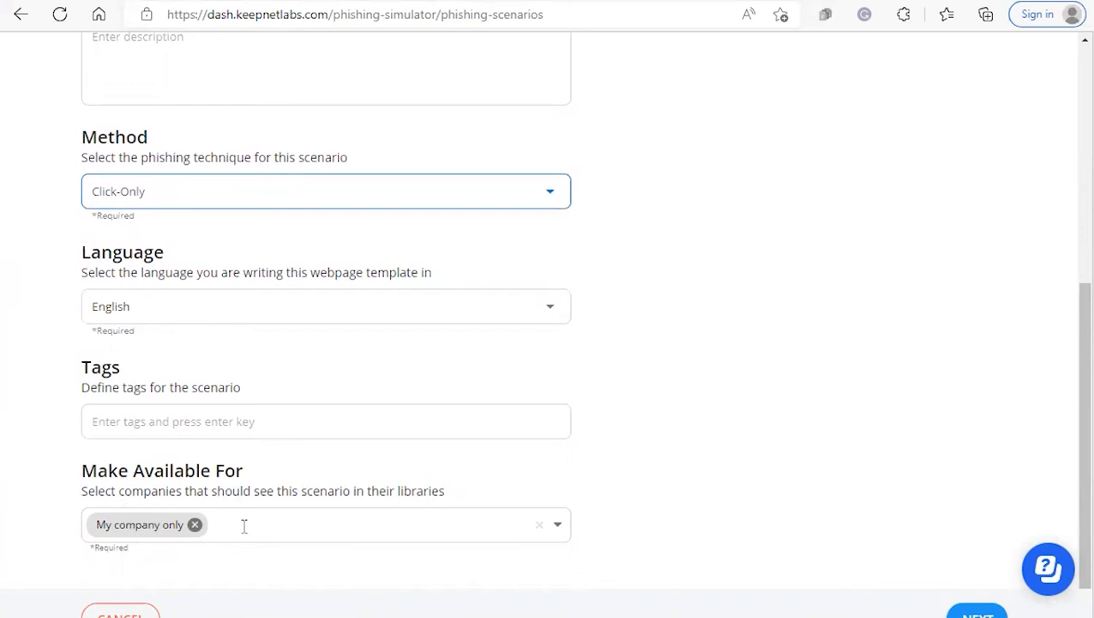
mouse_move(350, 536)
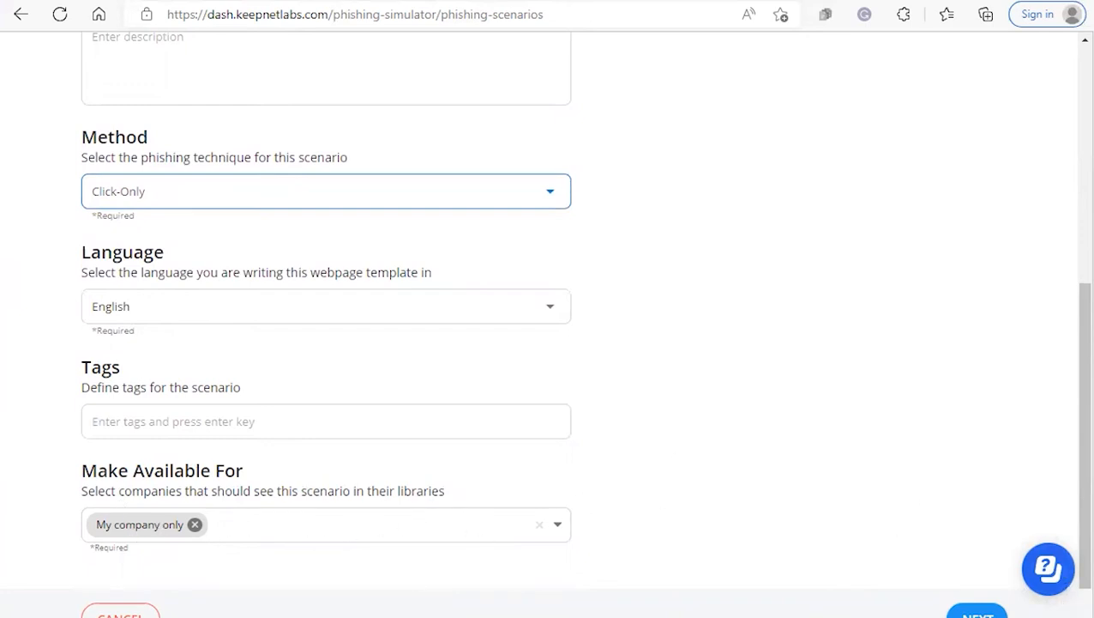
Advance to the email step and filter templates to Easy difficulty for the TikTok email
left_click(978, 610)
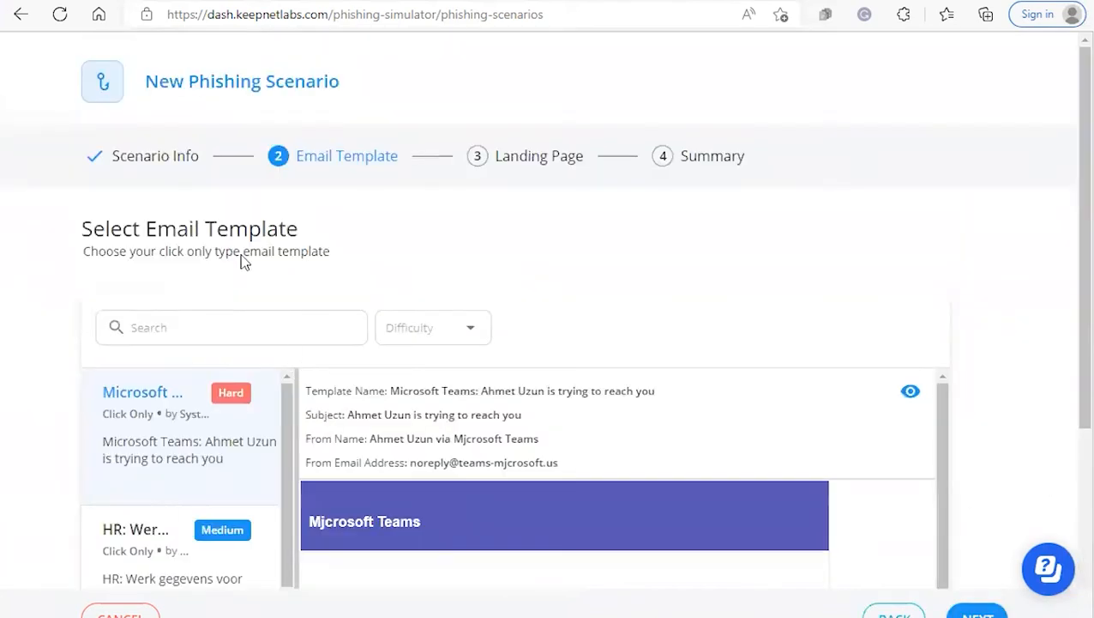
mouse_move(213, 285)
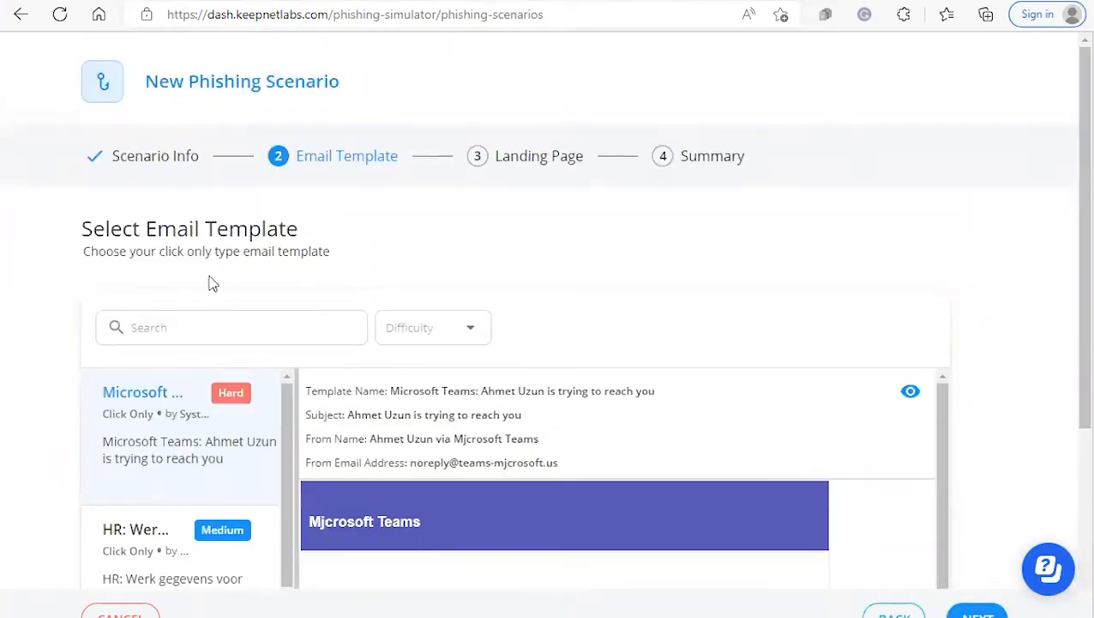
scroll("down", 3)
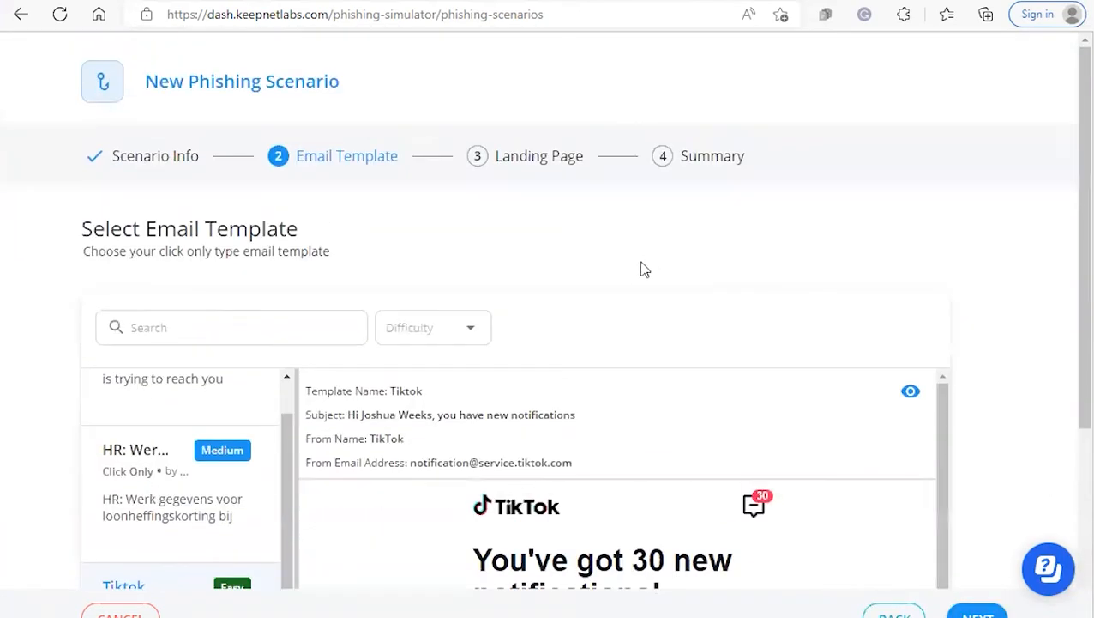
scroll("down", 3)
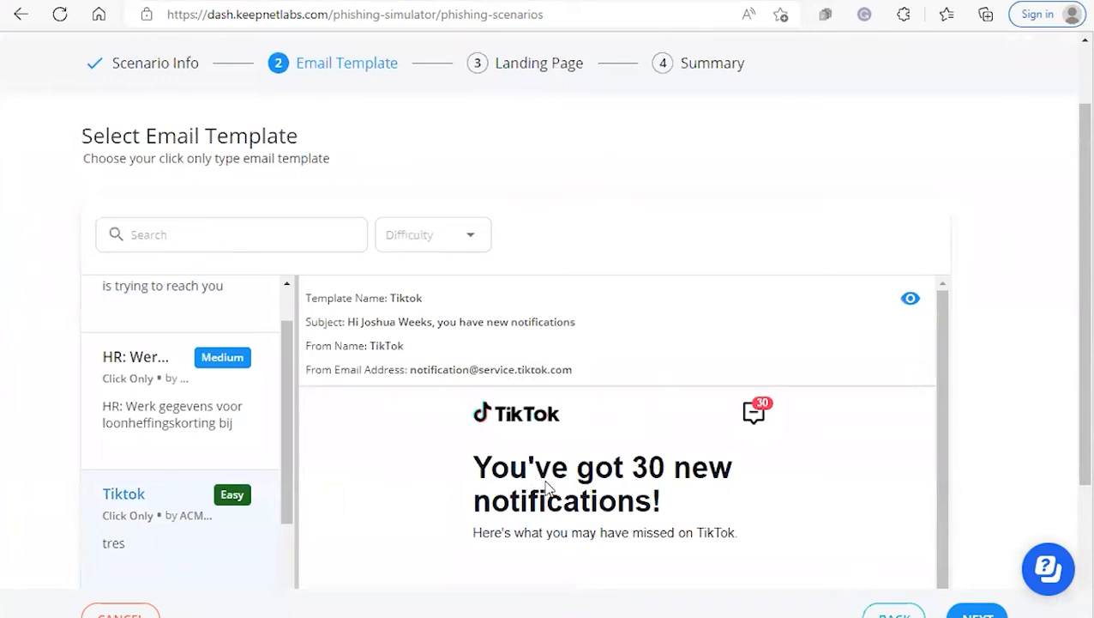
left_click(229, 234)
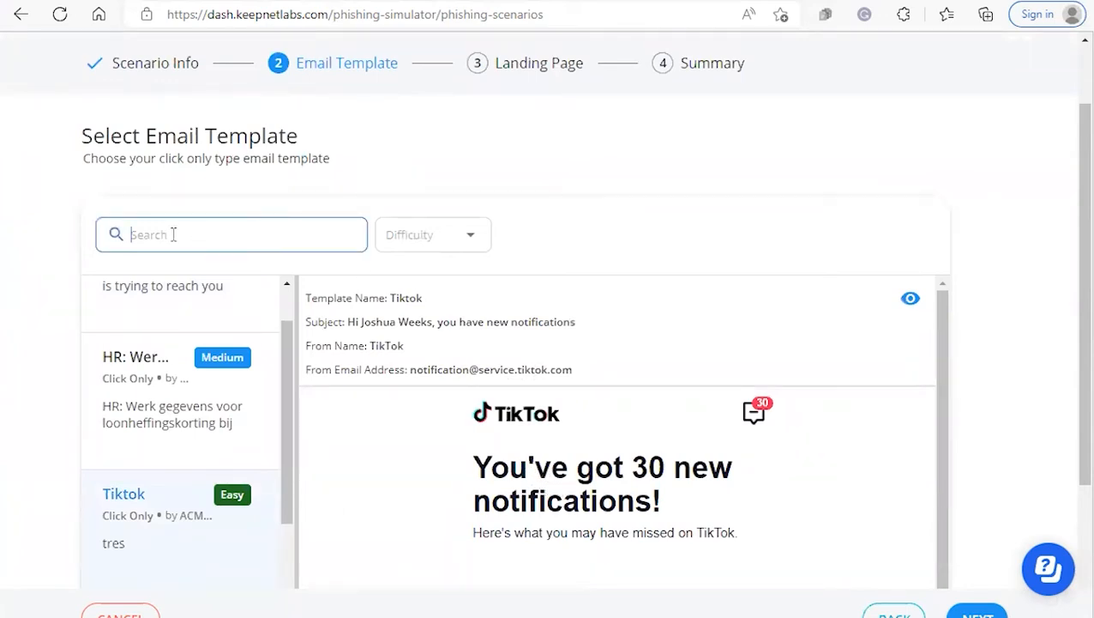
mouse_move(521, 244)
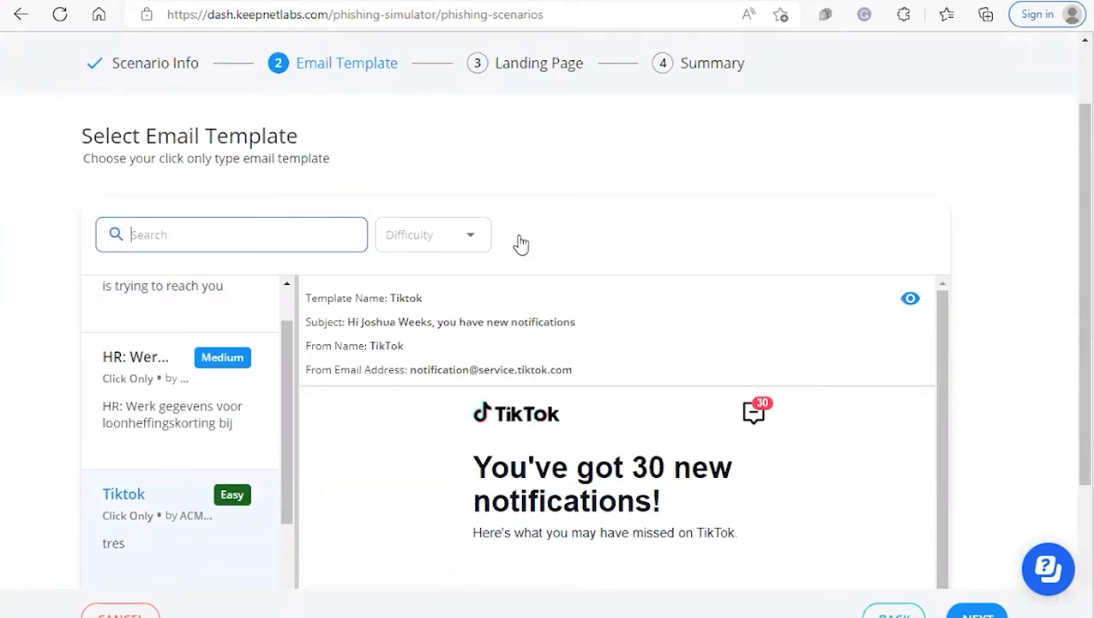
left_click(432, 233)
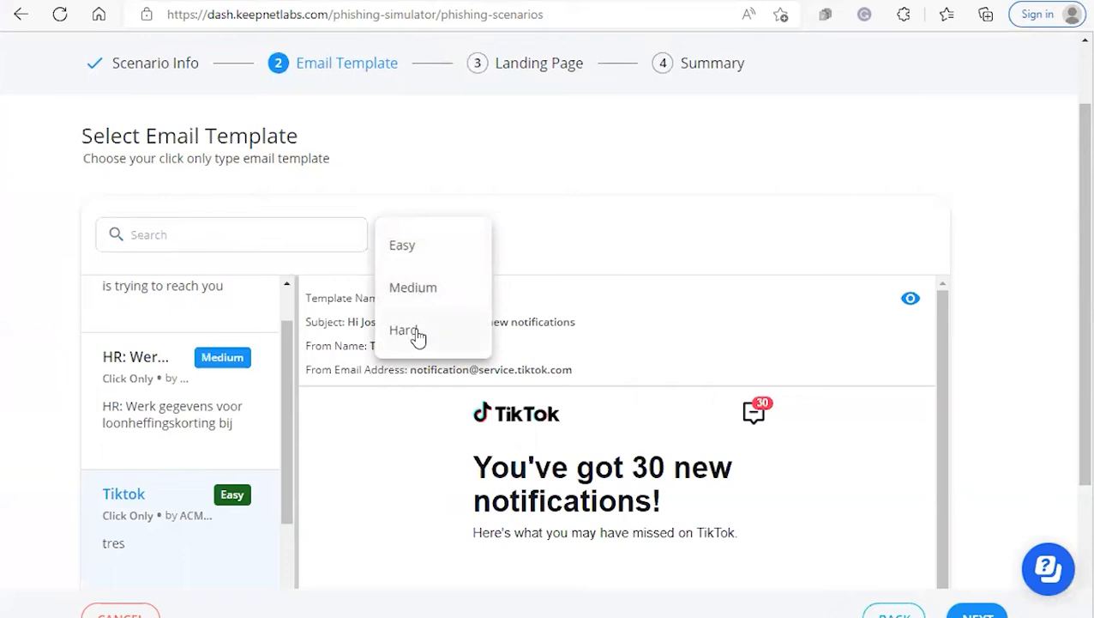
left_click(401, 244)
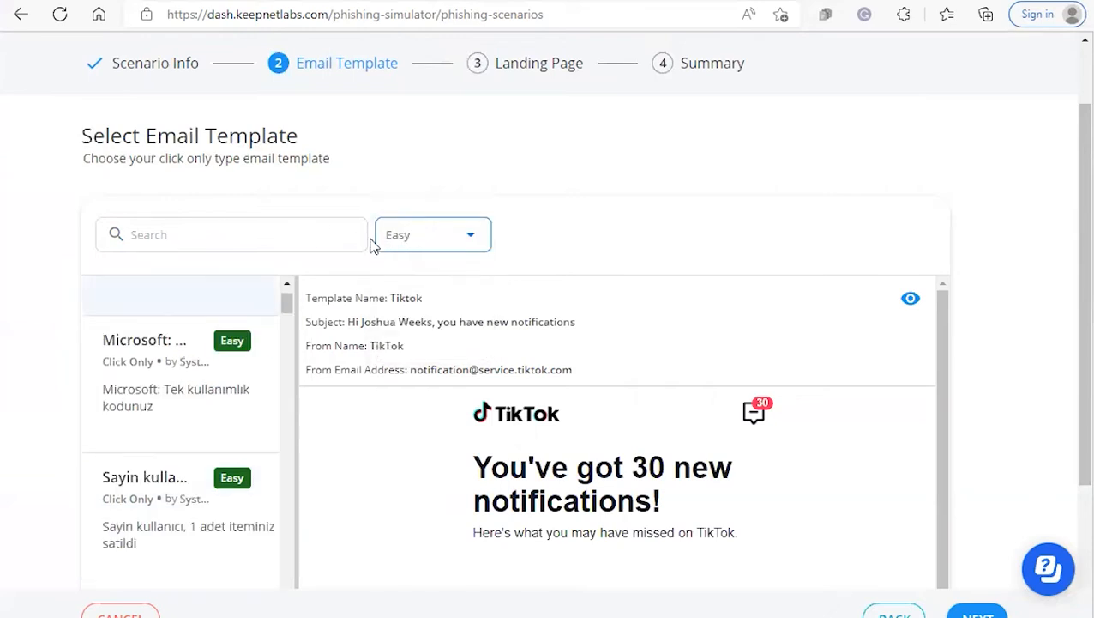
mouse_move(813, 322)
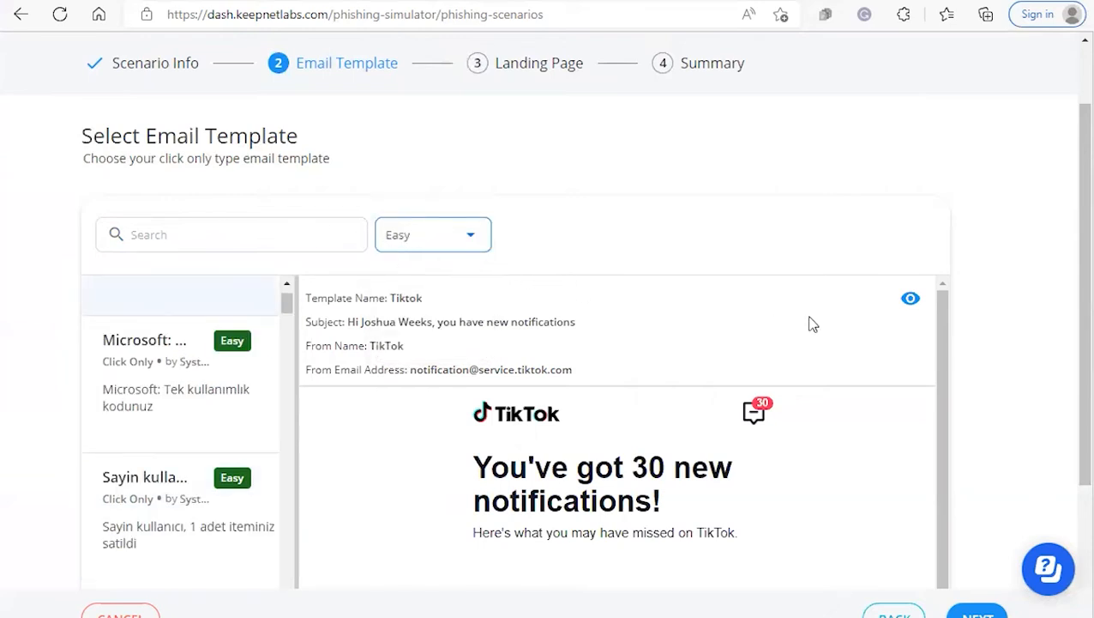
scroll("down", 3)
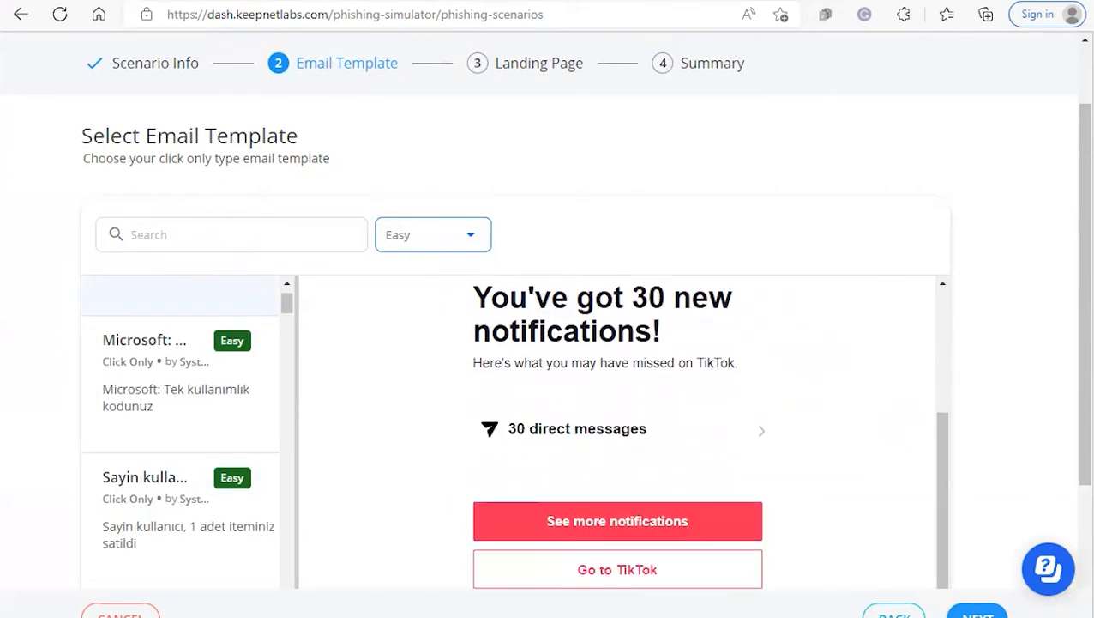
Advance to the landing page step and select Bank Phishing Template 2
left_click(976, 614)
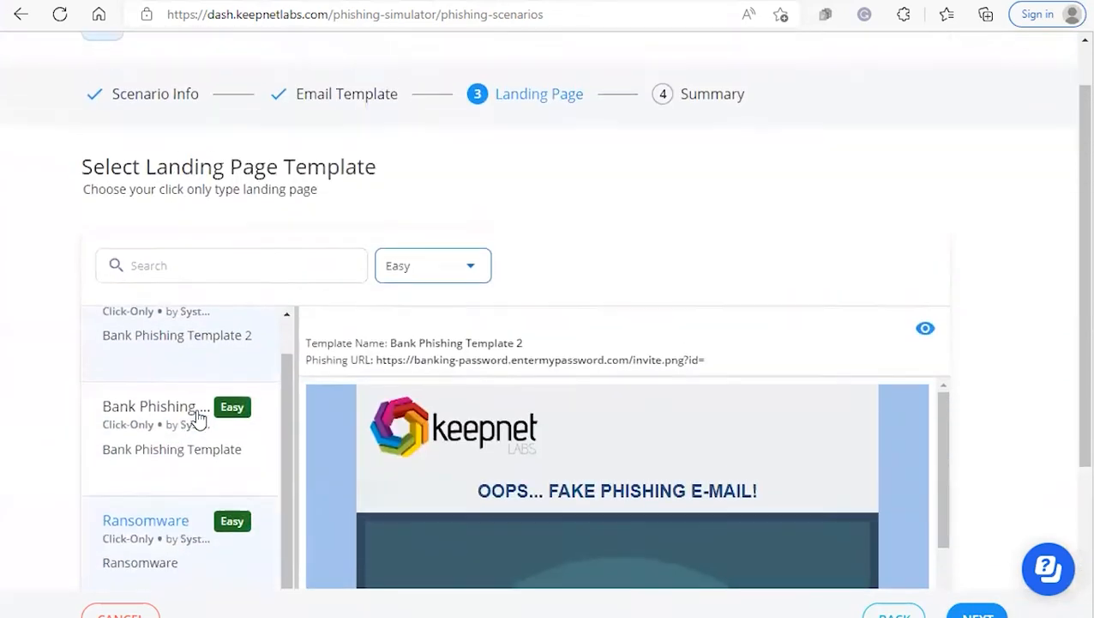
scroll("down", 3)
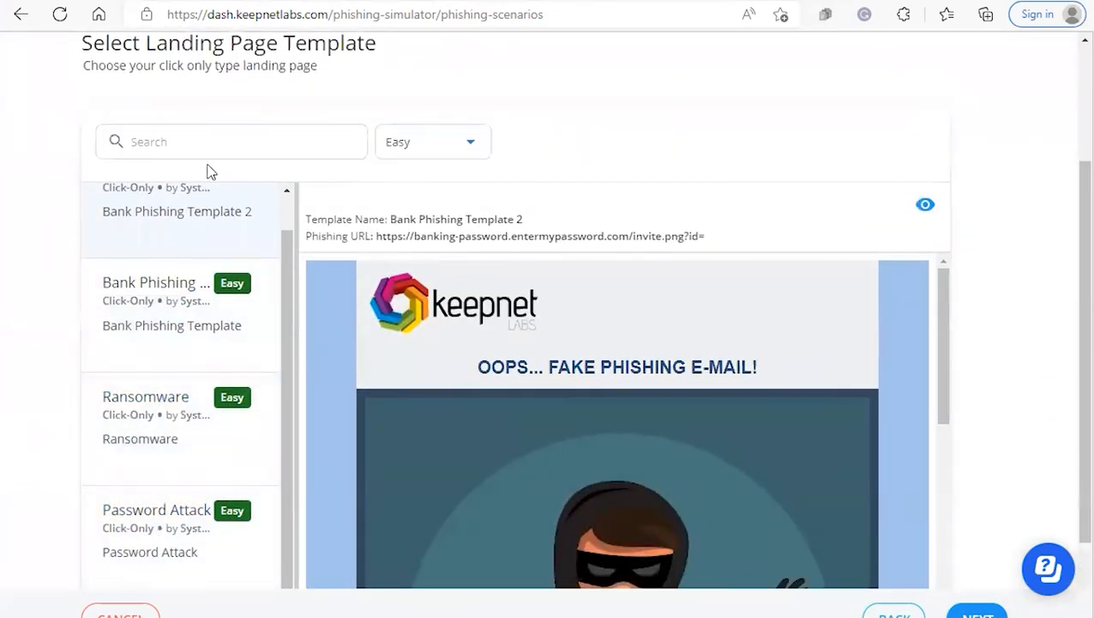
mouse_move(370, 158)
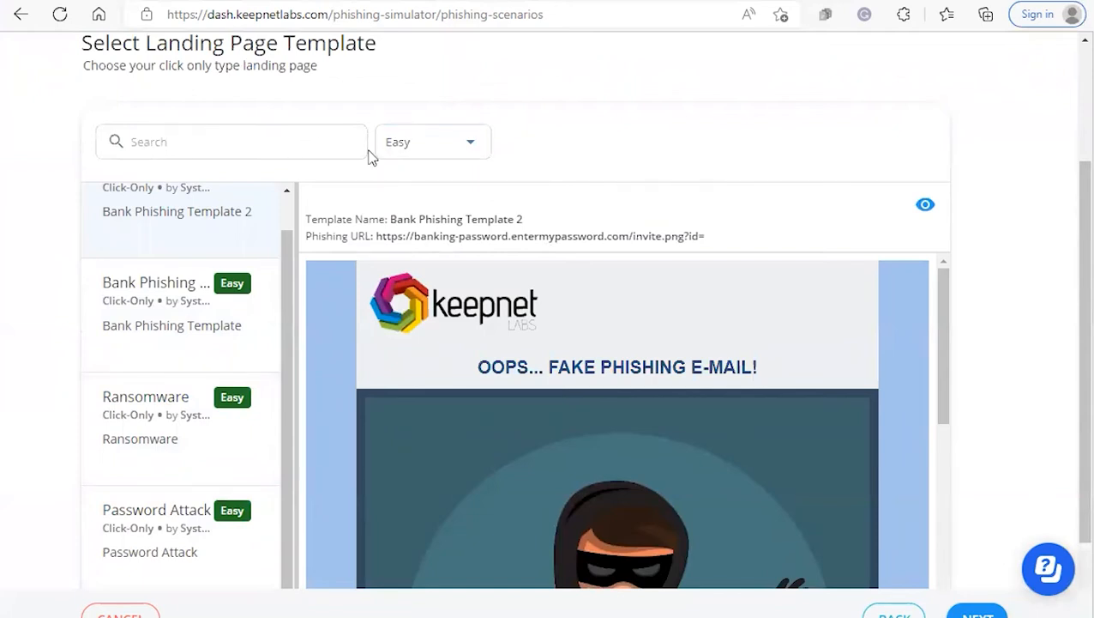
mouse_move(264, 213)
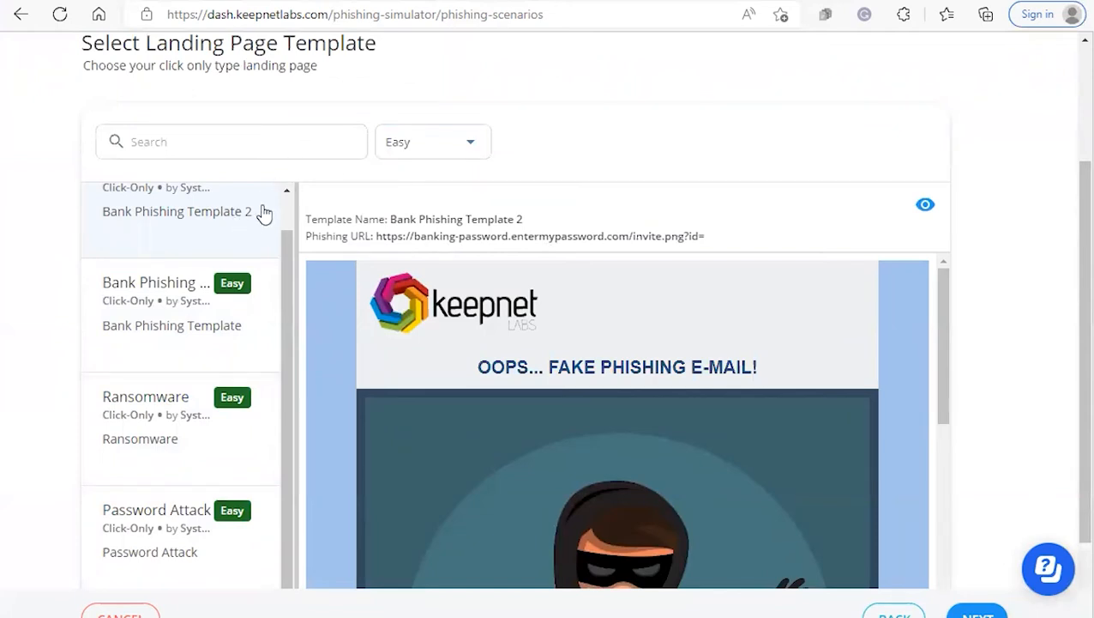
mouse_move(811, 285)
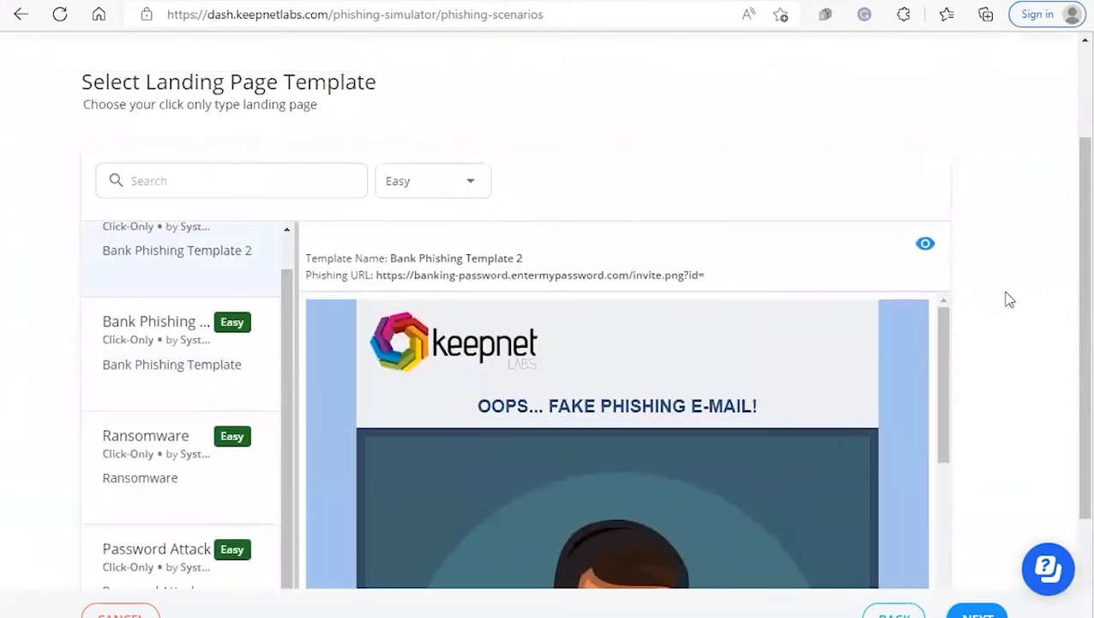
mouse_move(521, 252)
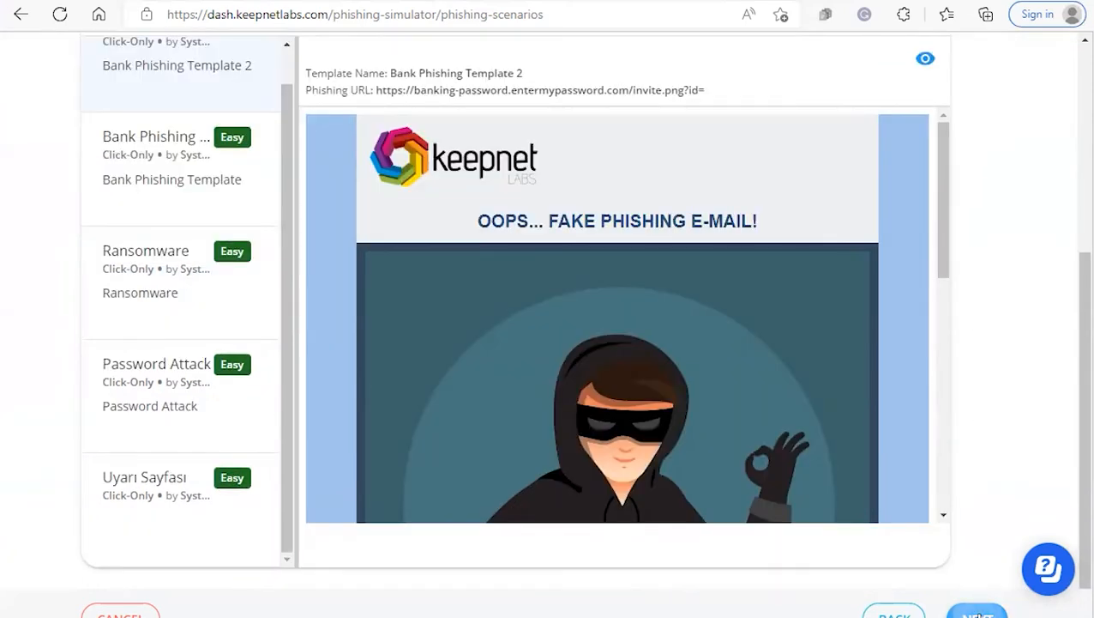
Advance to the Acme phish scenario summary and review its click-only, easy details
left_click(977, 610)
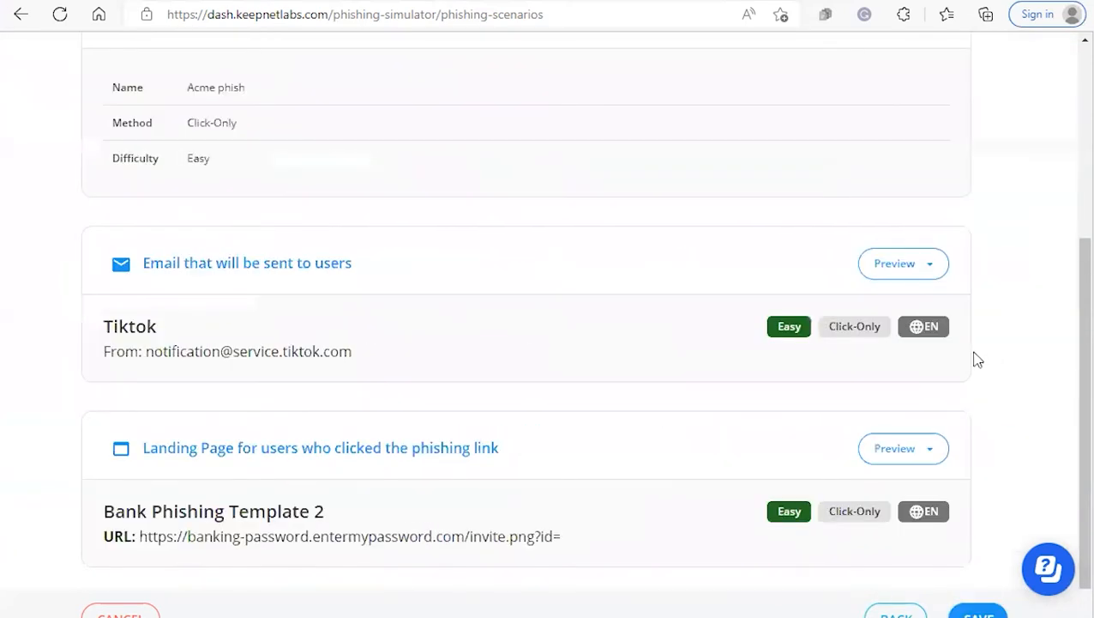
scroll("up", 3)
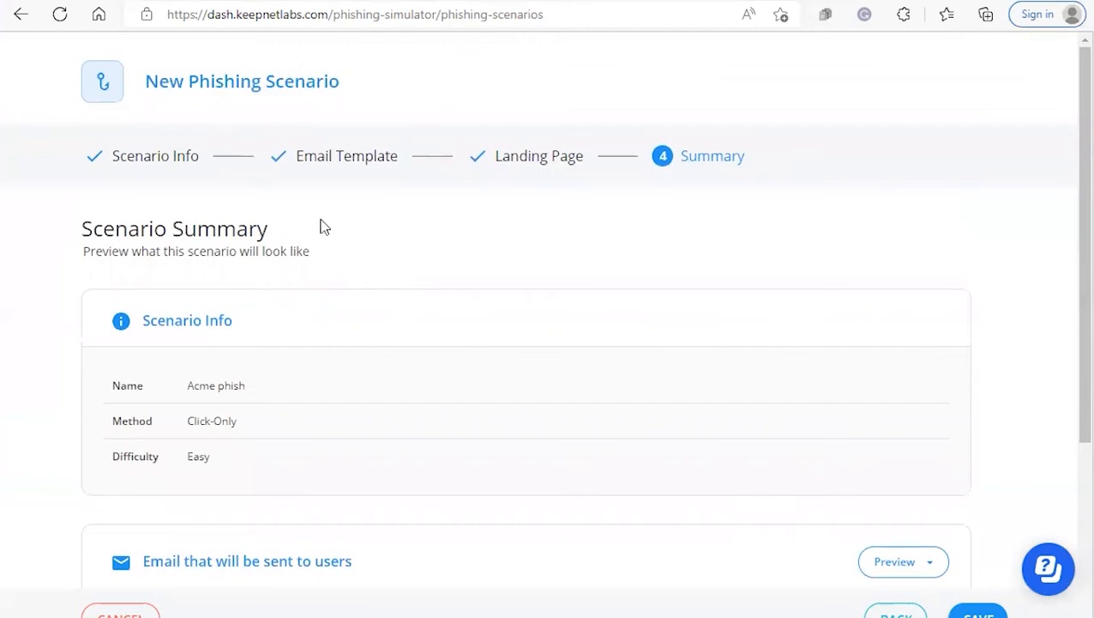
mouse_move(332, 361)
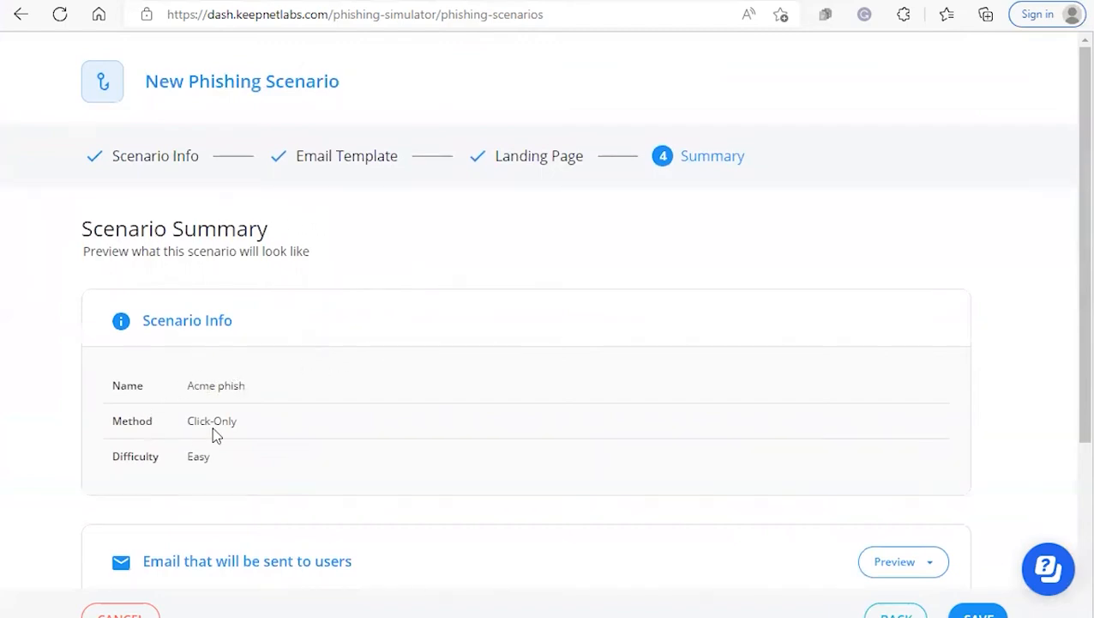
mouse_move(223, 474)
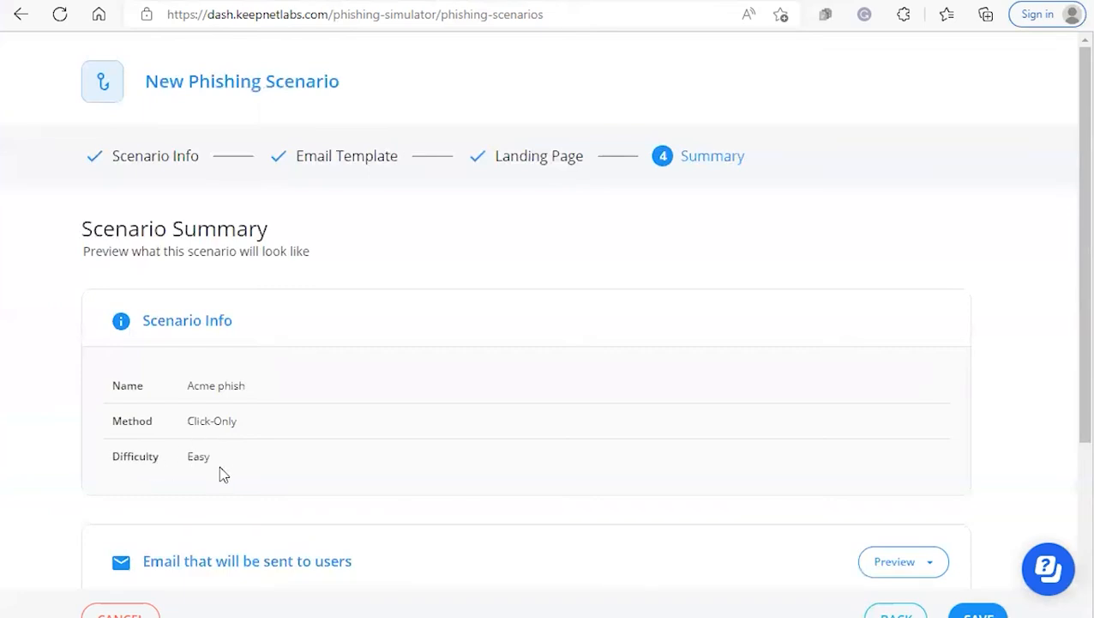
scroll("down", 3)
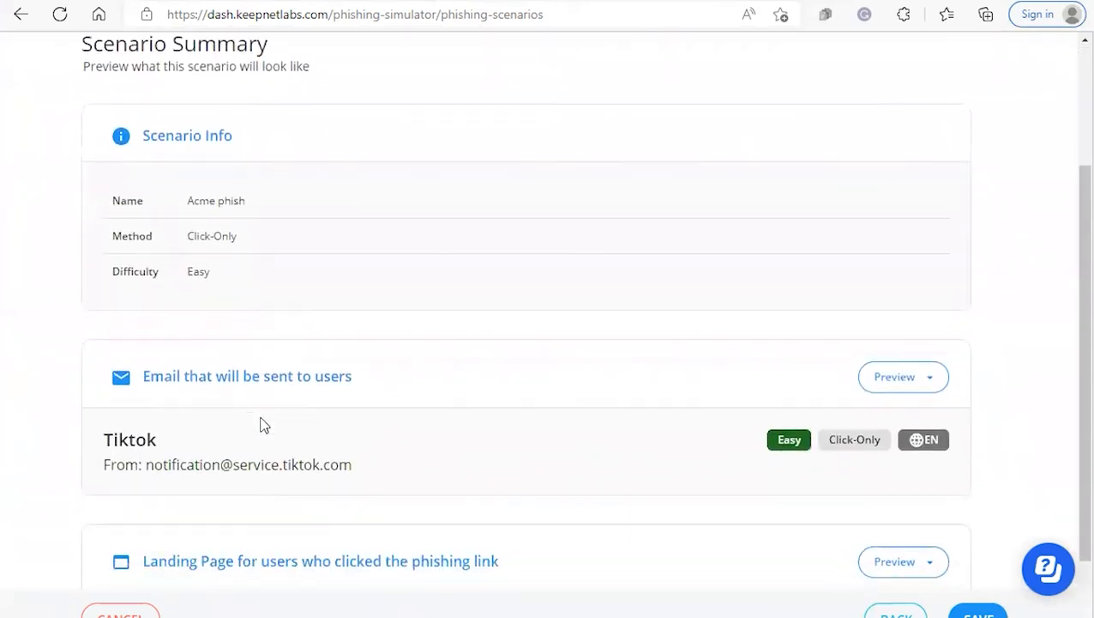
mouse_move(312, 398)
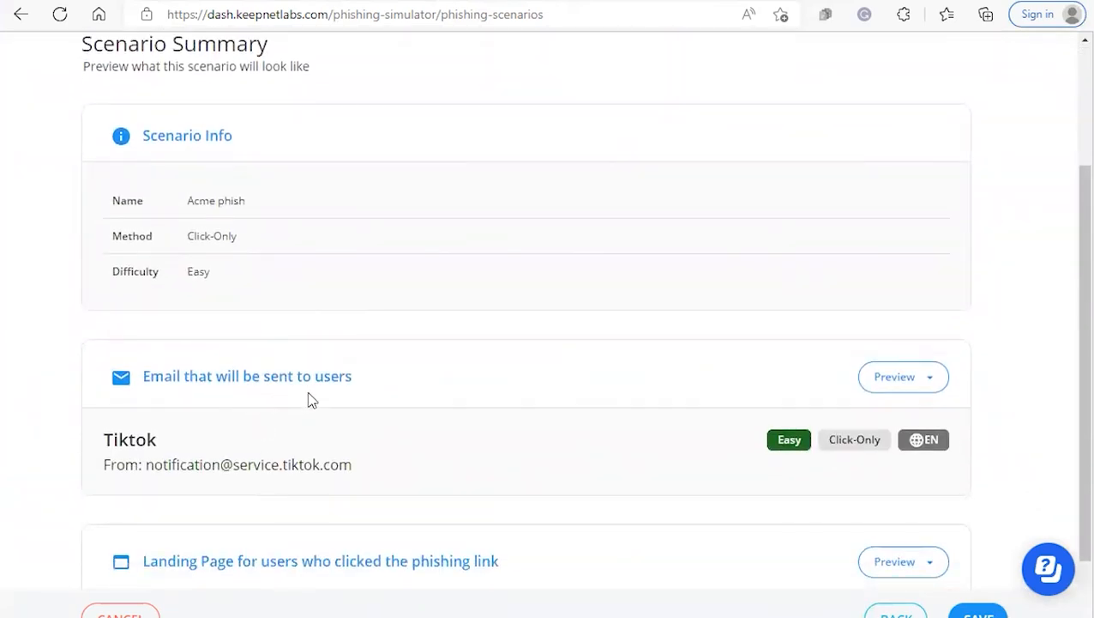
scroll("down", 3)
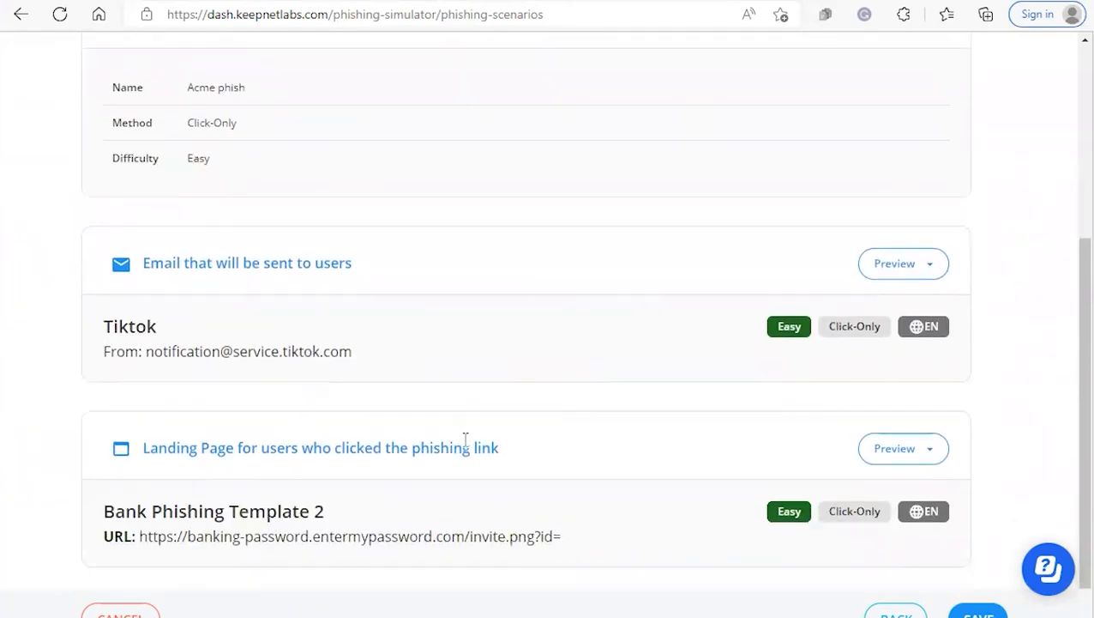
Preview the TikTok notifications email and the bank landing page from the summary
left_click(902, 264)
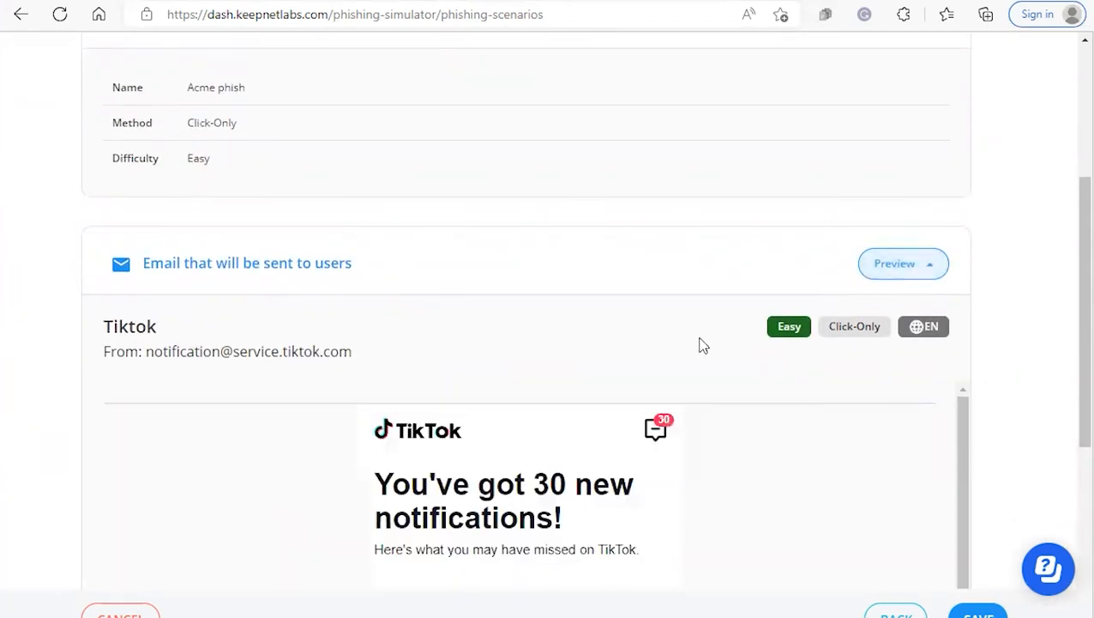
scroll("down", 3)
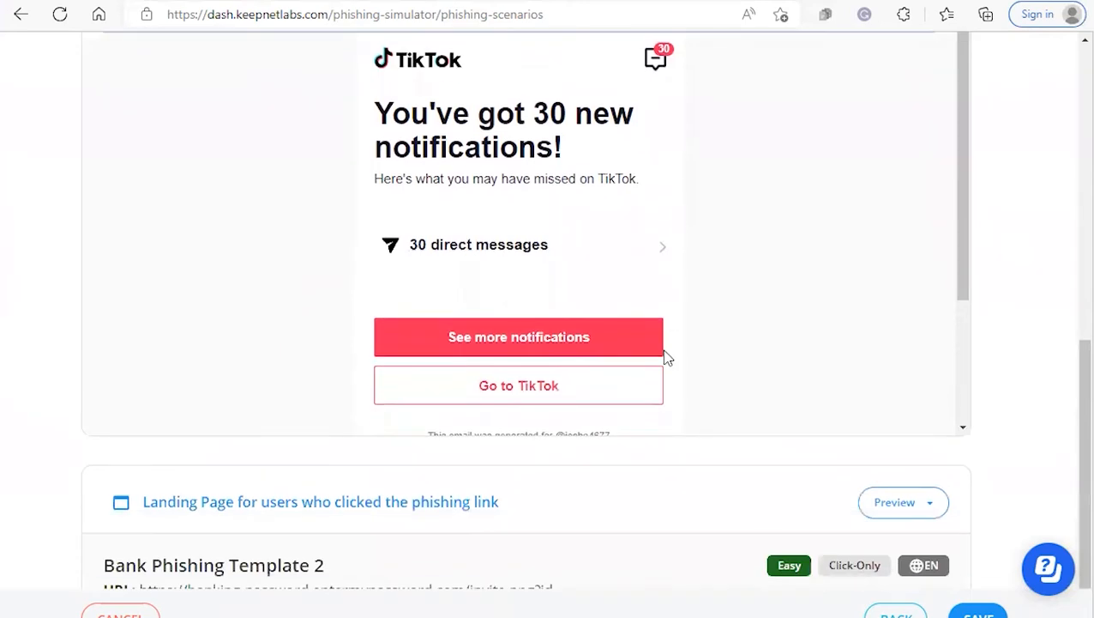
scroll("down", 3)
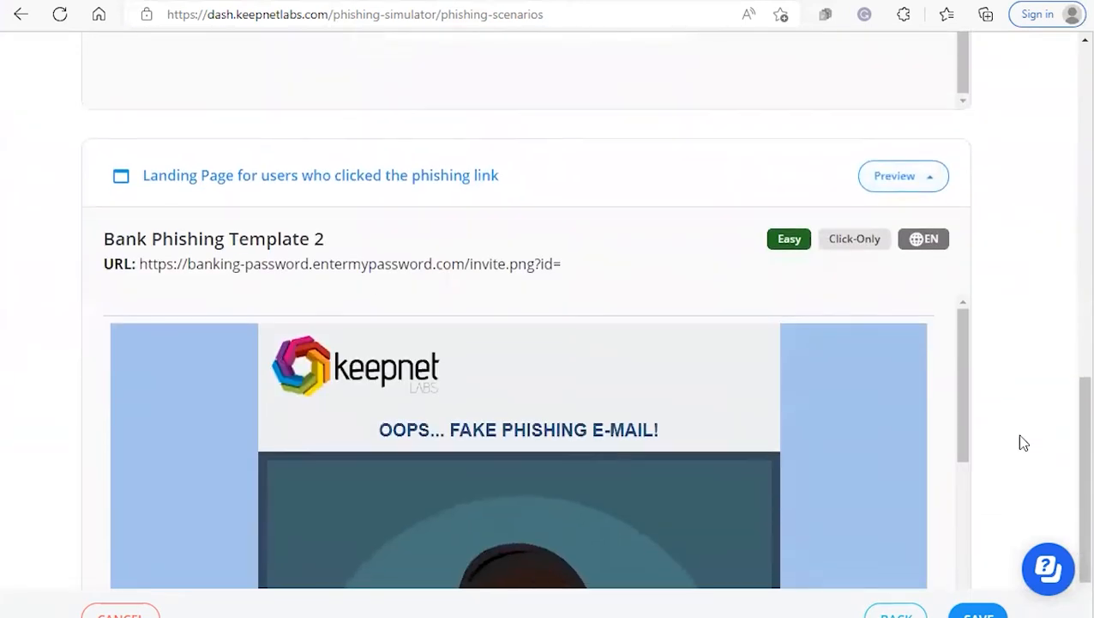
scroll("up", 3)
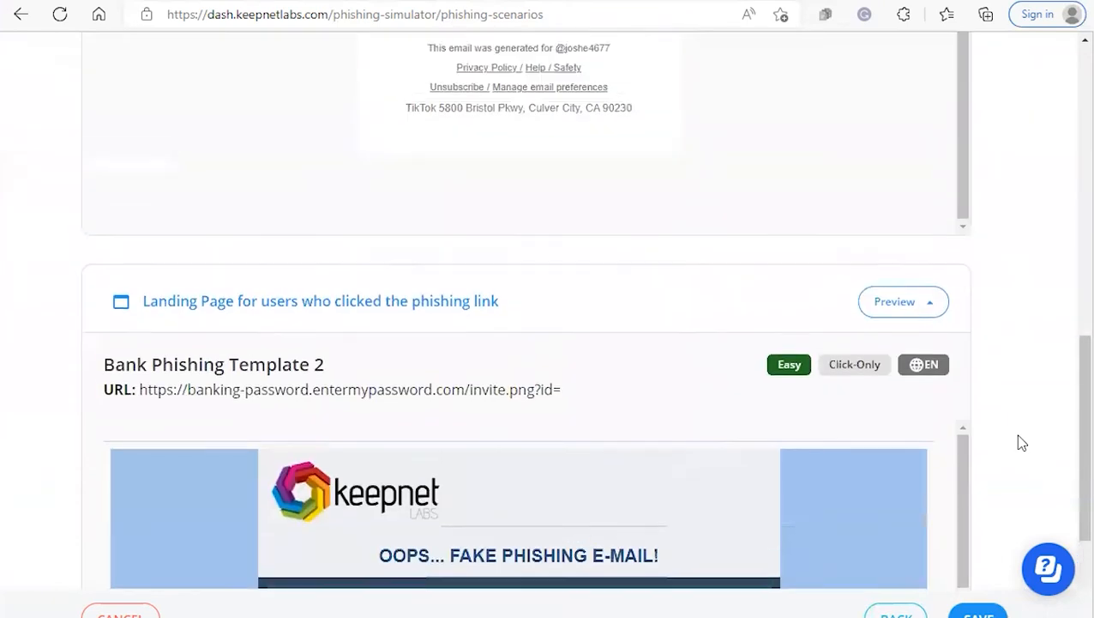
scroll("up", 3)
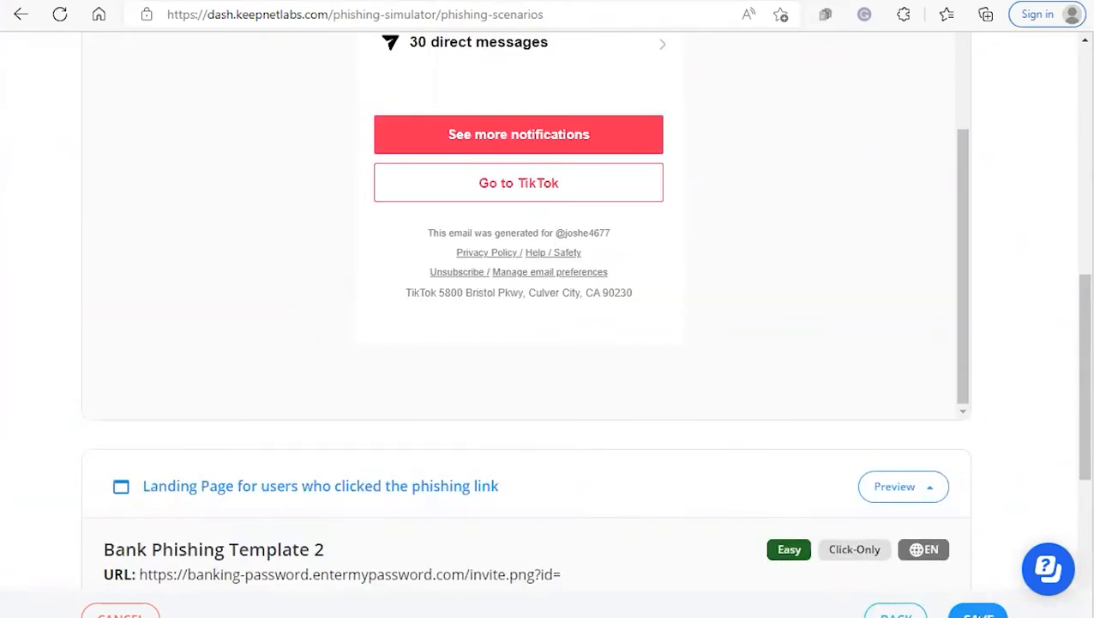
Save Acme phish so it lists first, then view and dismiss its row actions
left_click(978, 611)
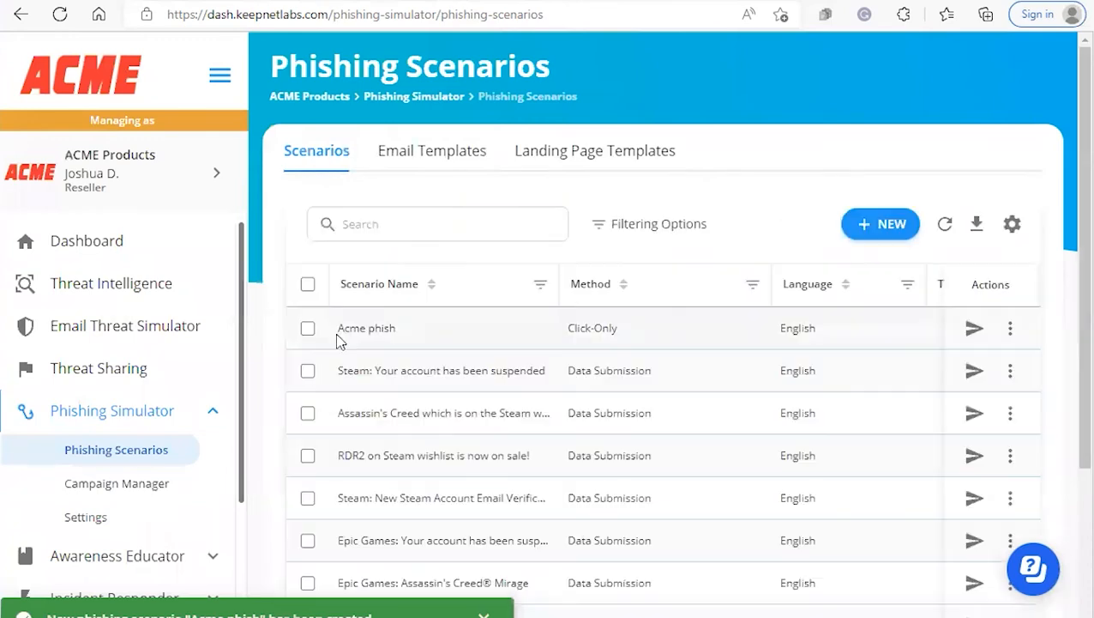
mouse_move(540, 342)
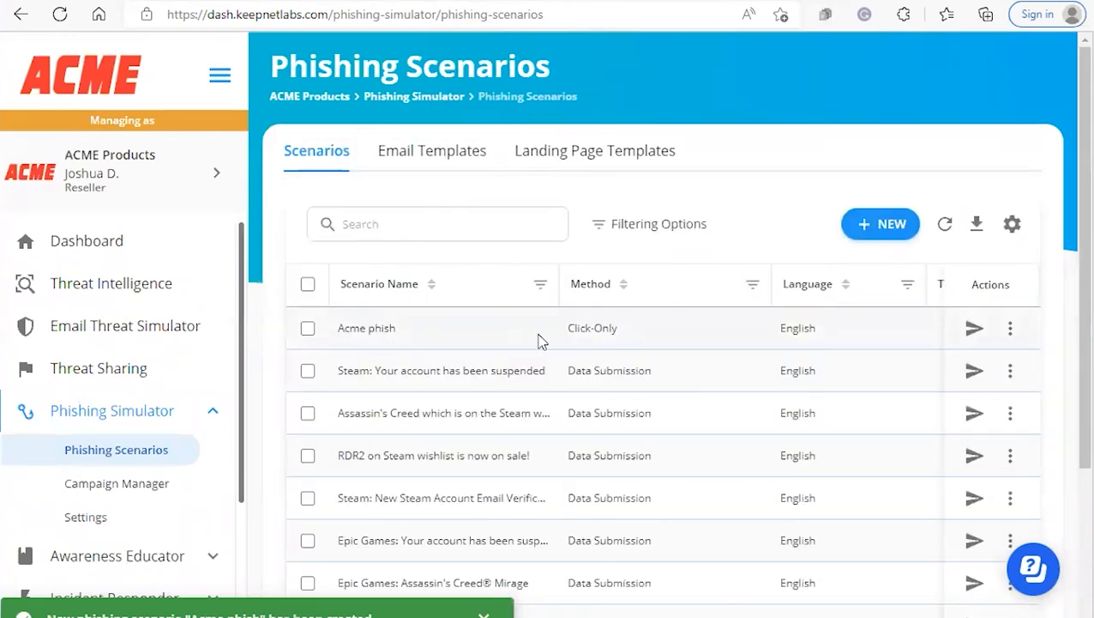
mouse_move(581, 117)
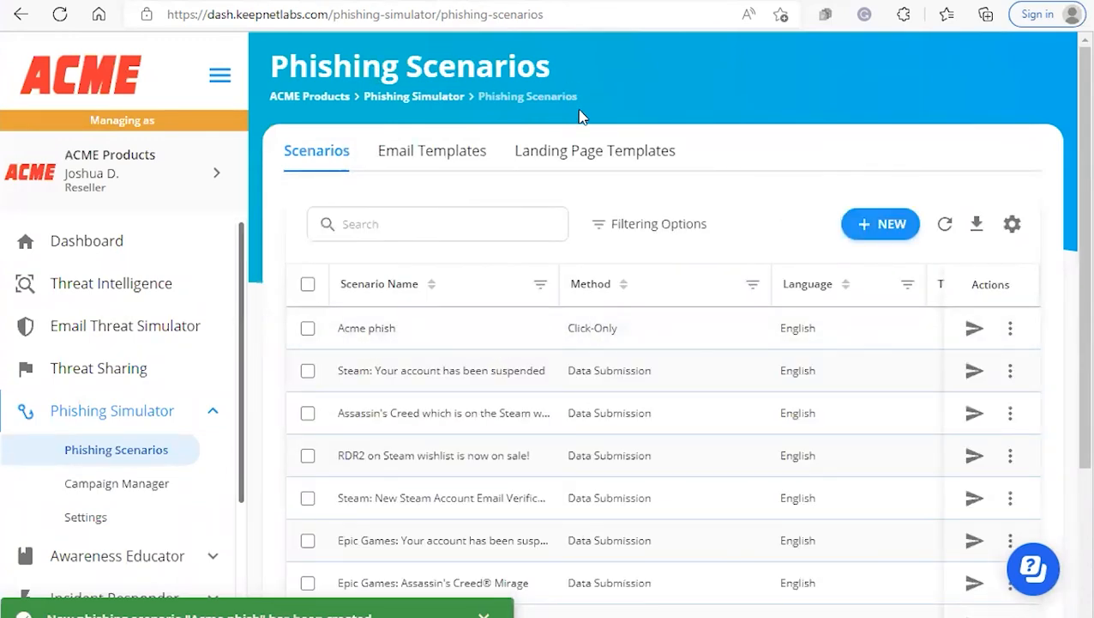
mouse_move(974, 330)
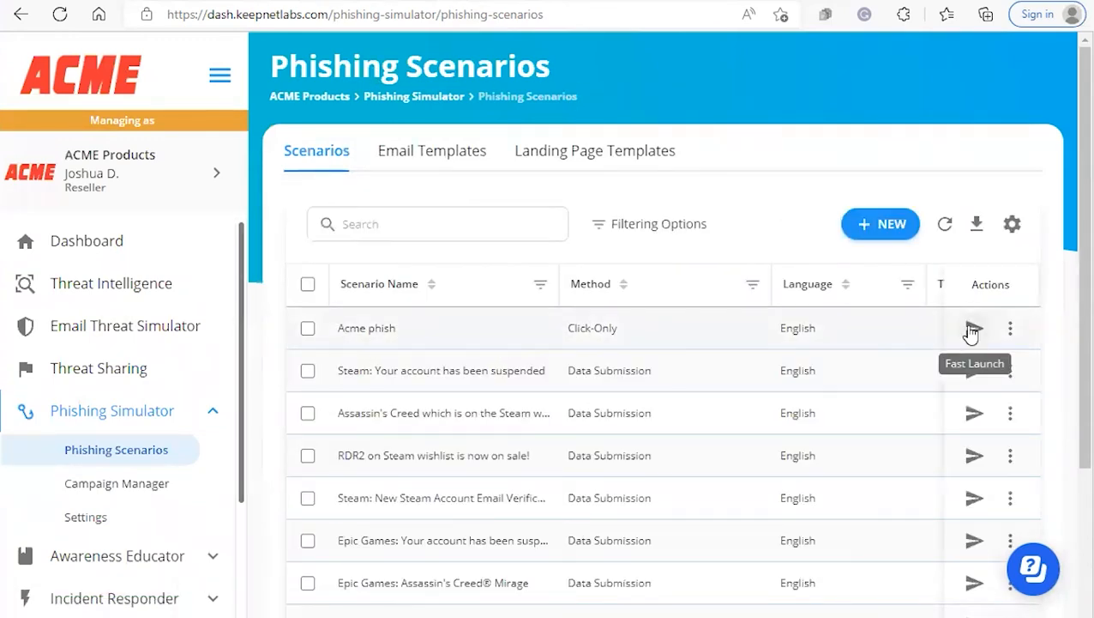
left_click(975, 329)
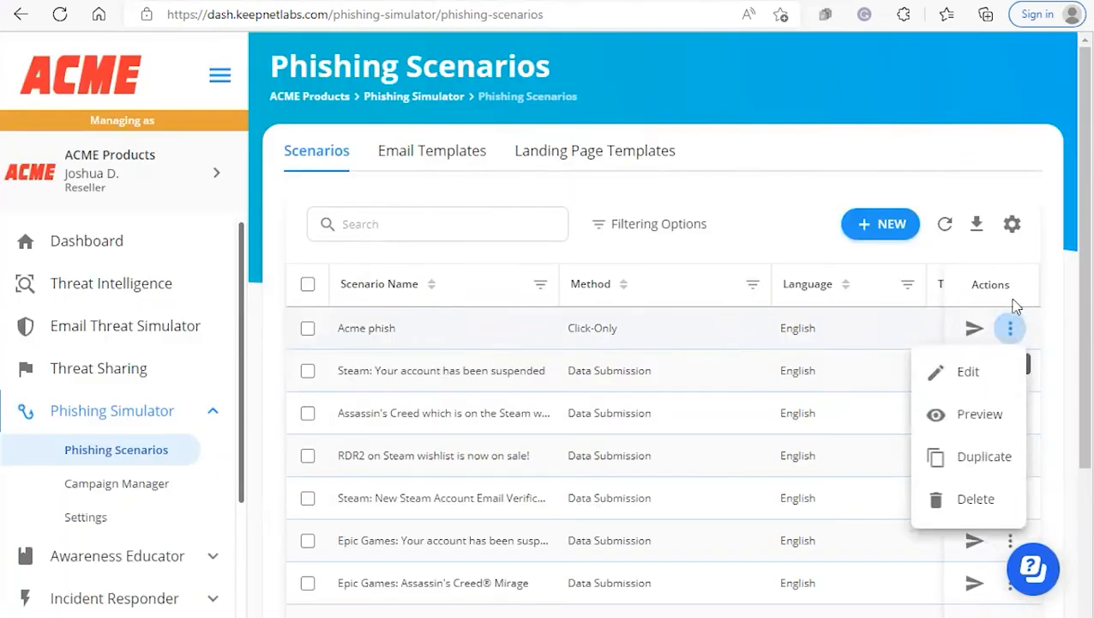
mouse_move(985, 384)
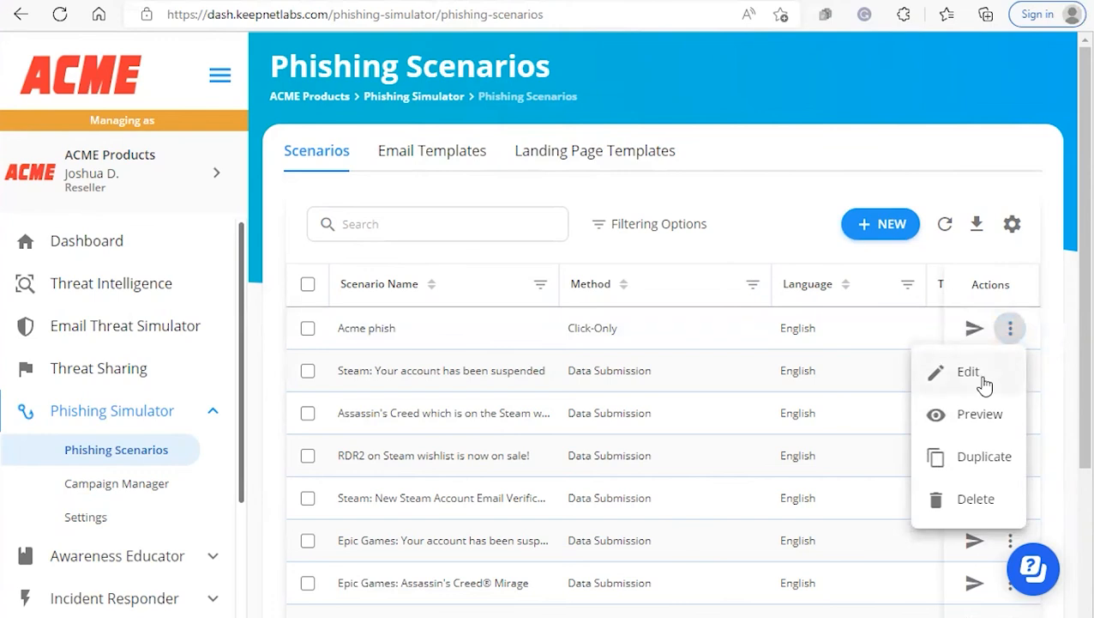
mouse_move(979, 424)
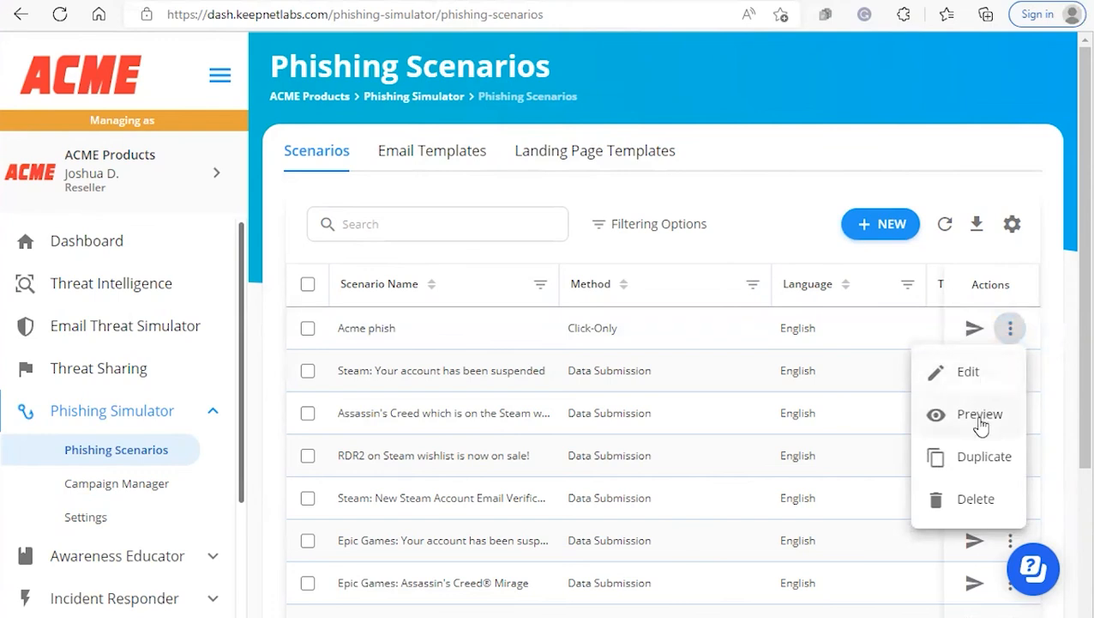
mouse_move(981, 456)
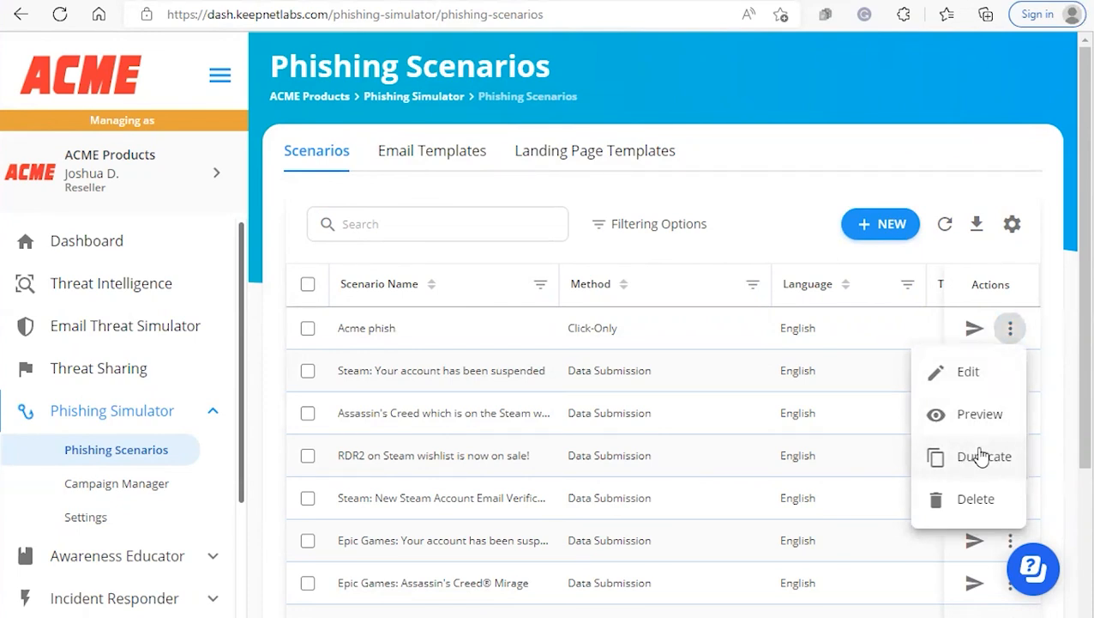
mouse_move(971, 506)
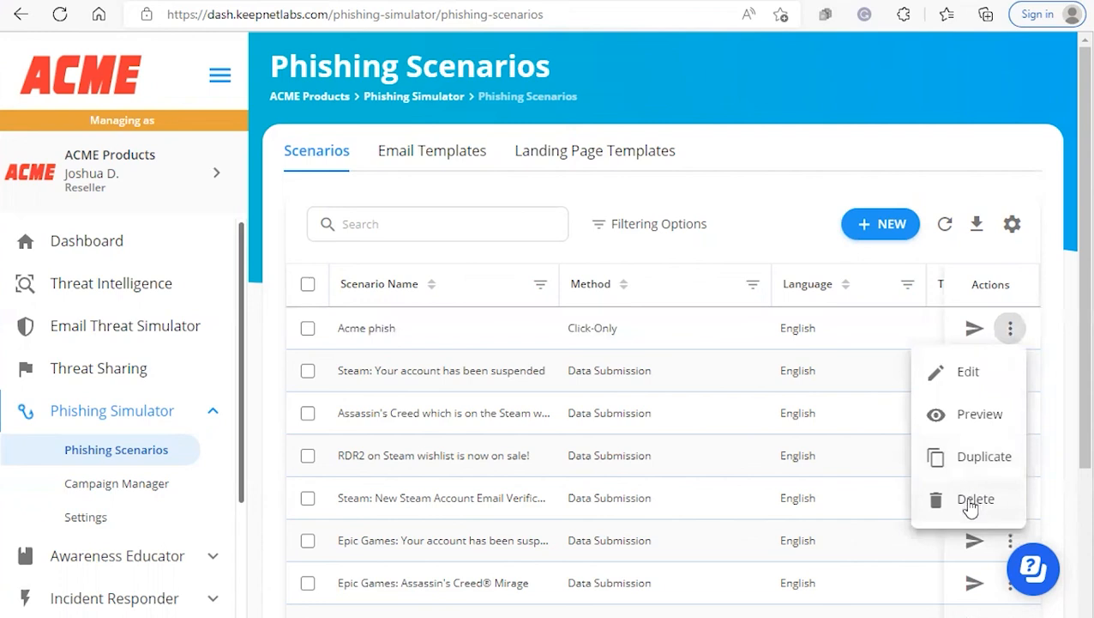
left_click(889, 298)
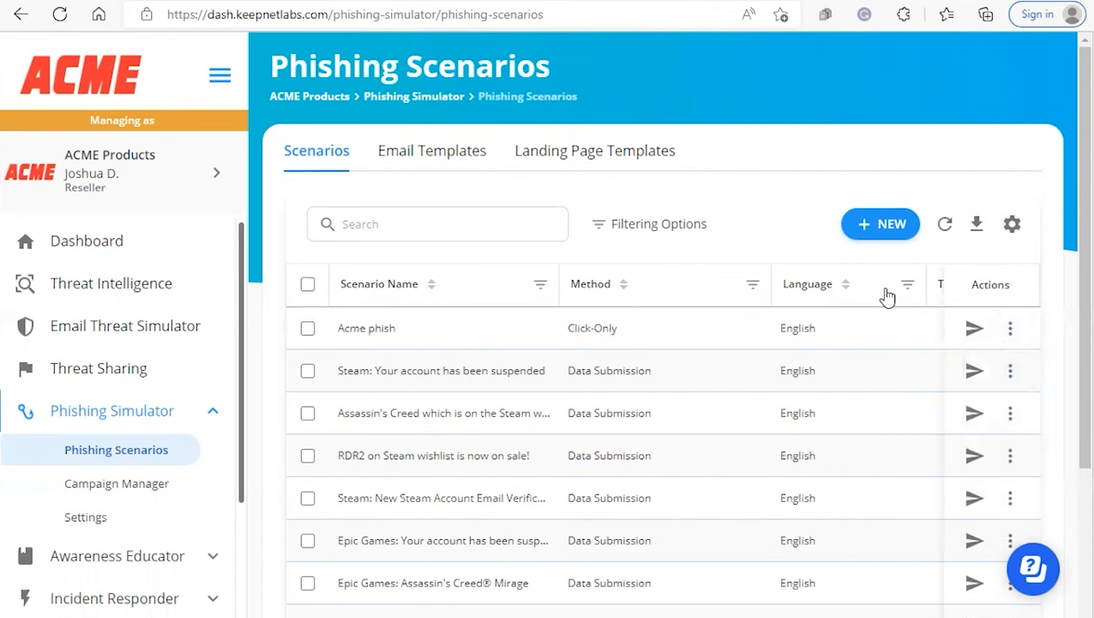
mouse_move(470, 446)
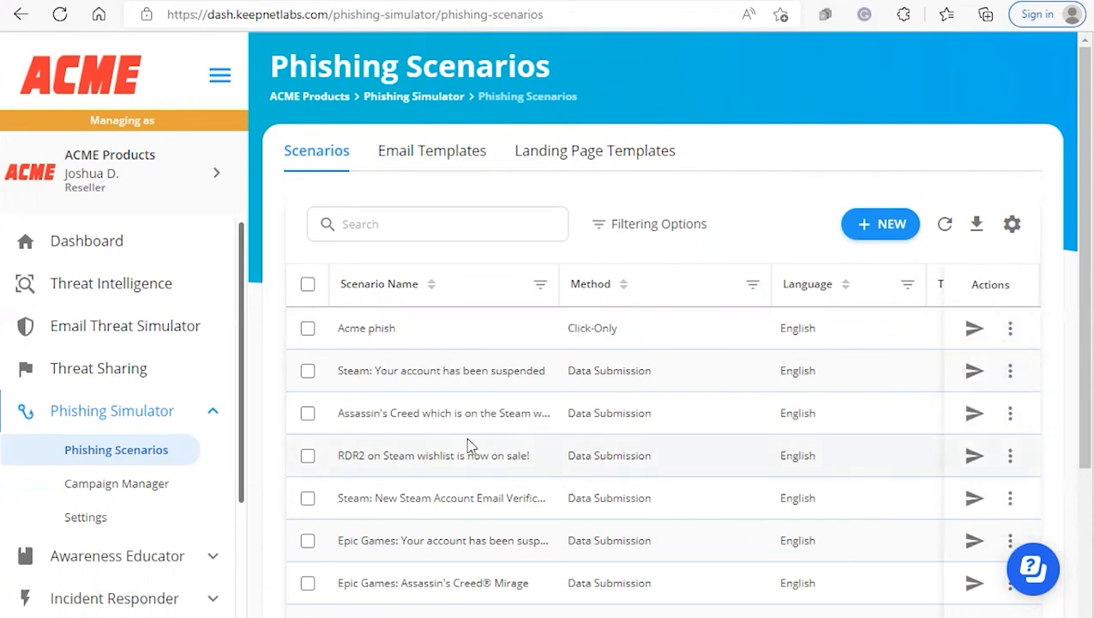
mouse_move(461, 432)
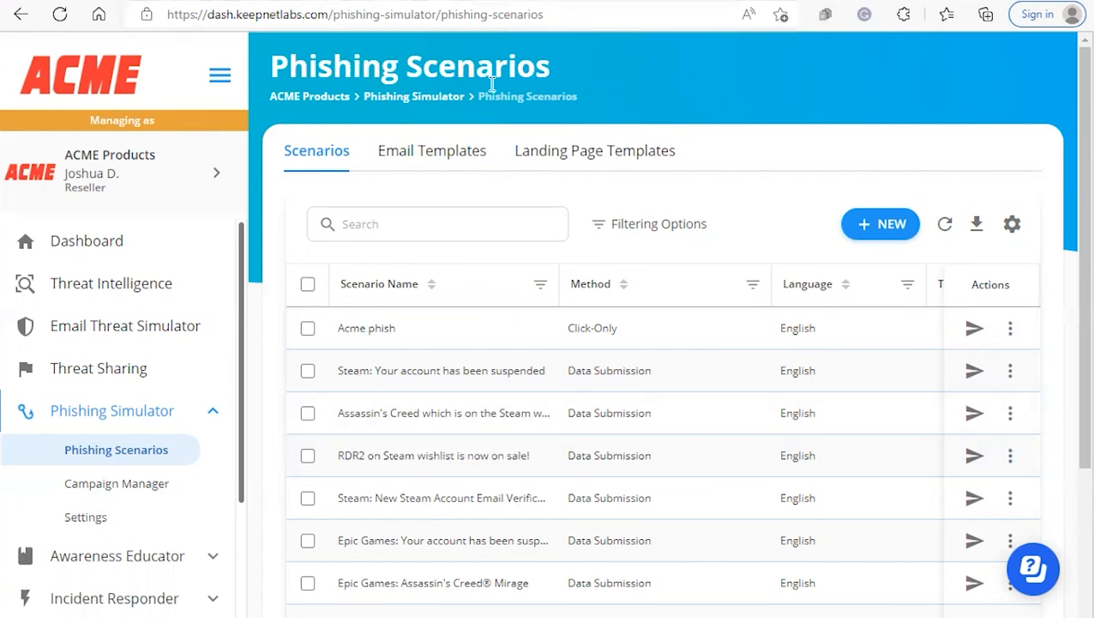
mouse_move(764, 222)
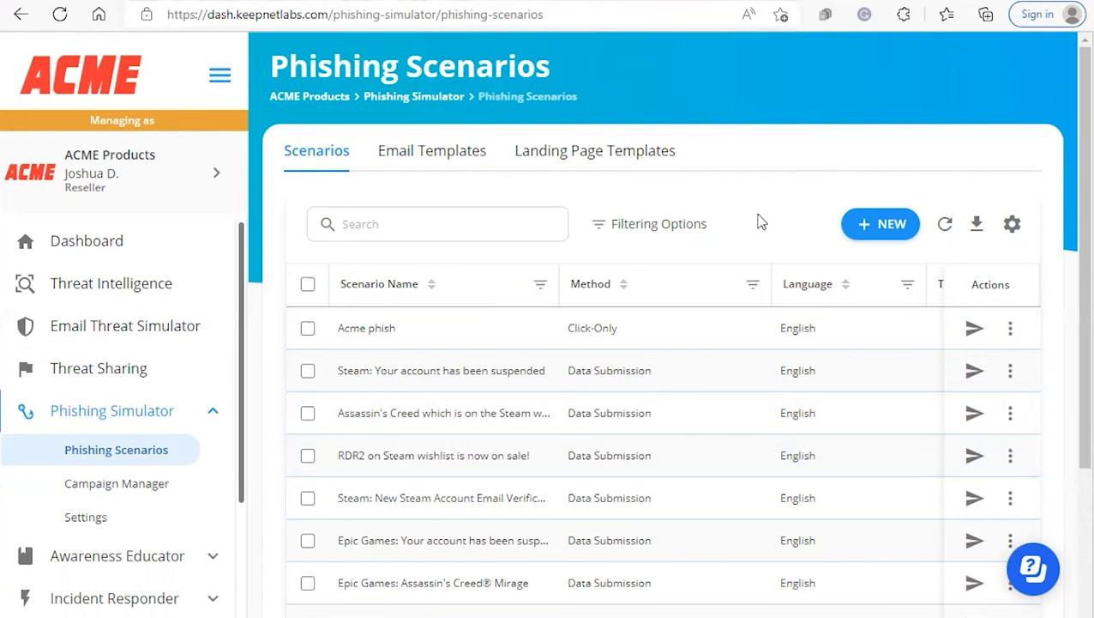
mouse_move(667, 615)
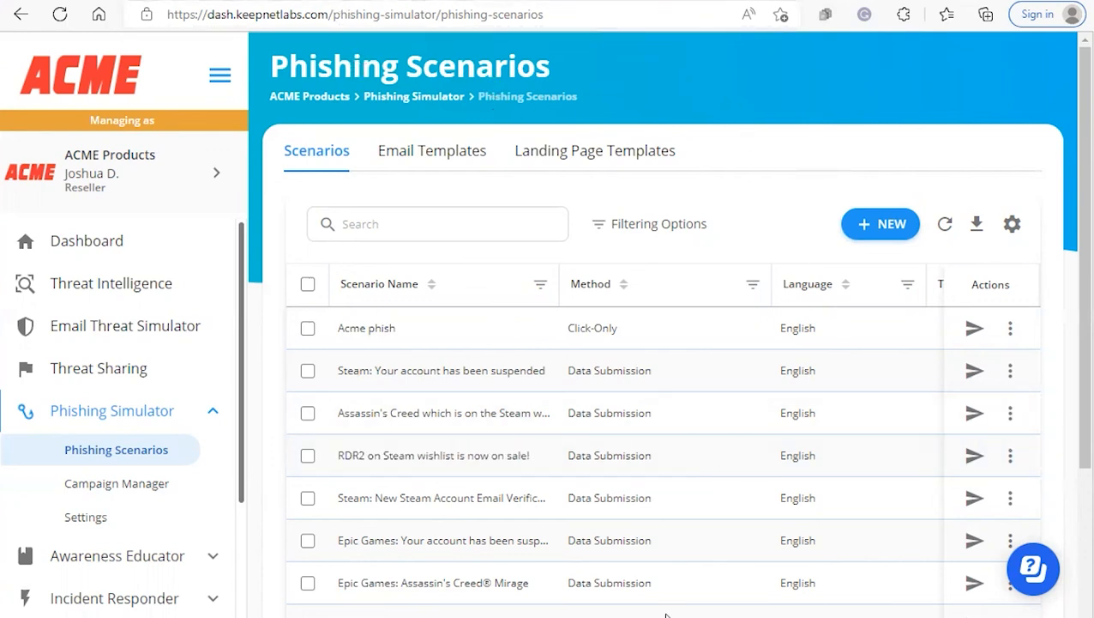